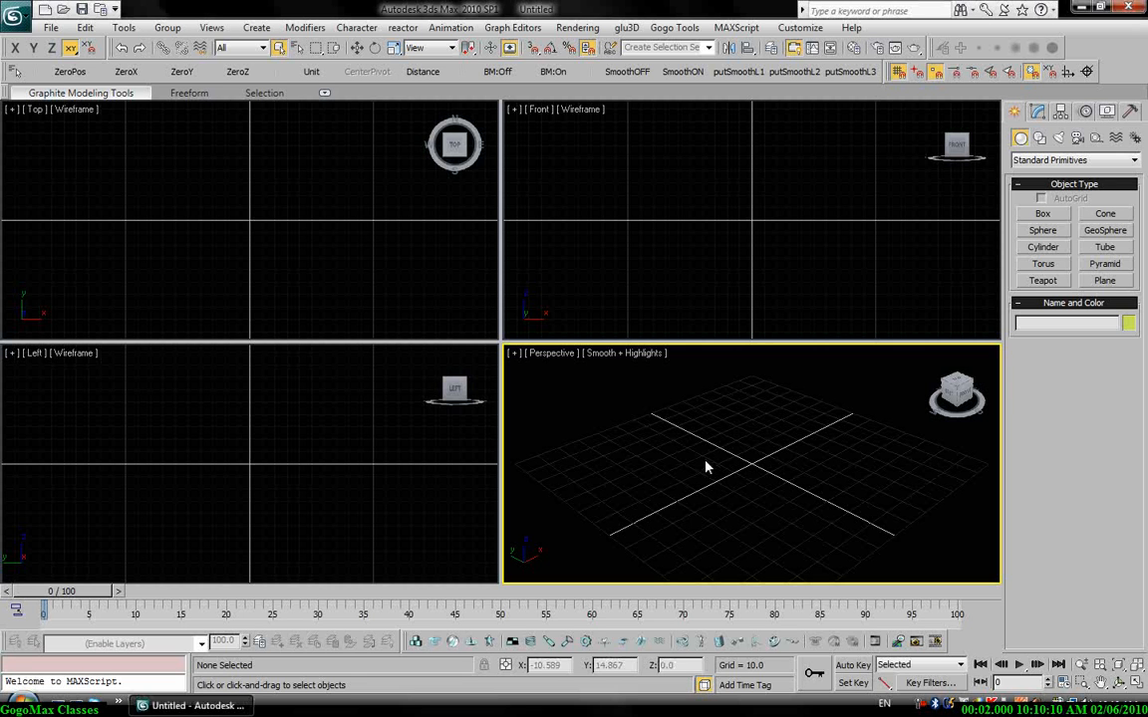
mouse_move(710, 445)
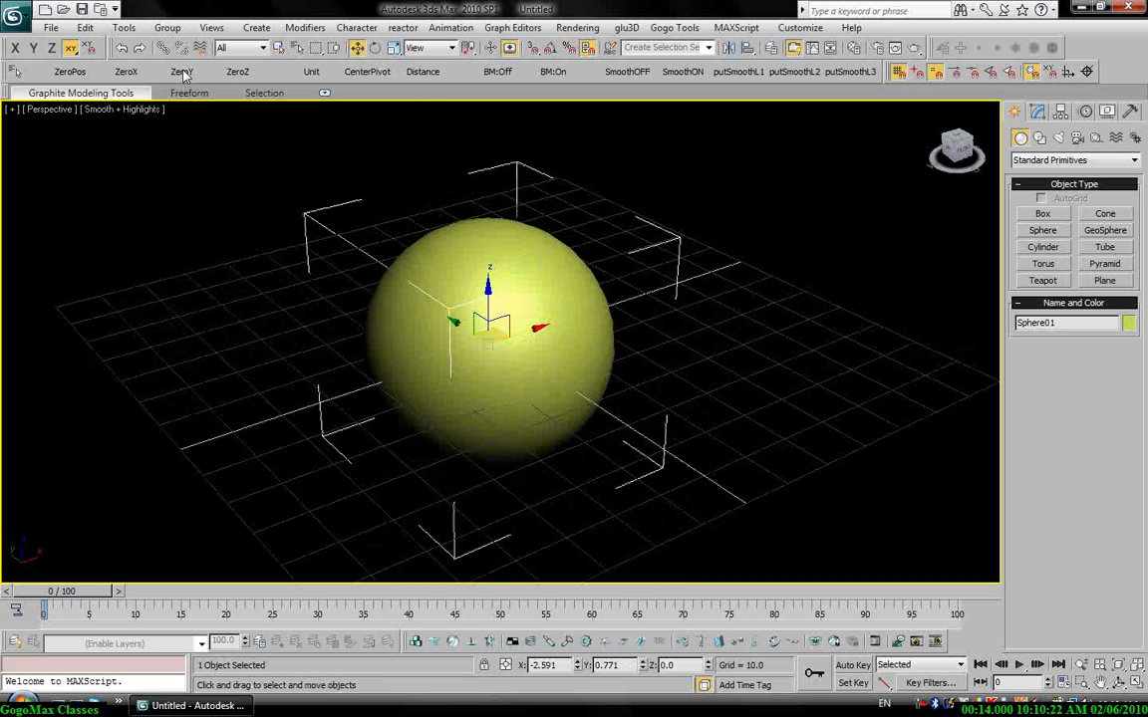
Step: Place a radius-30 sphere at the world origin and frame it in the viewport
left_click(1037, 110)
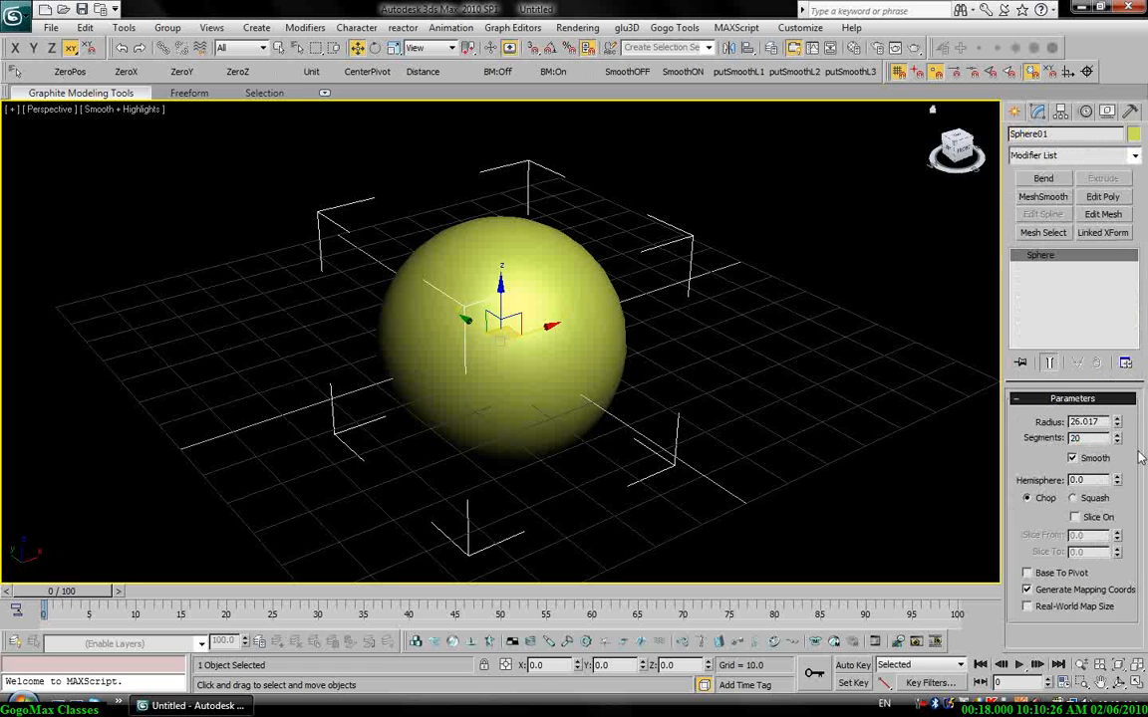
type("30.0")
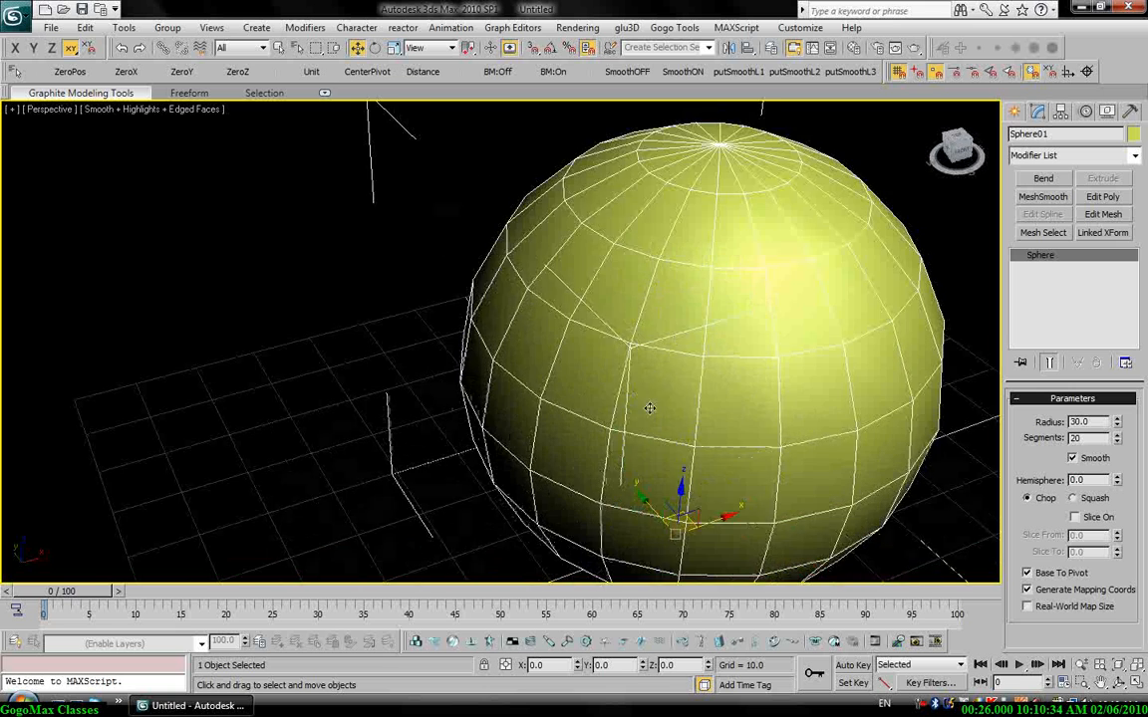
left_click_drag(649, 408, 433, 227)
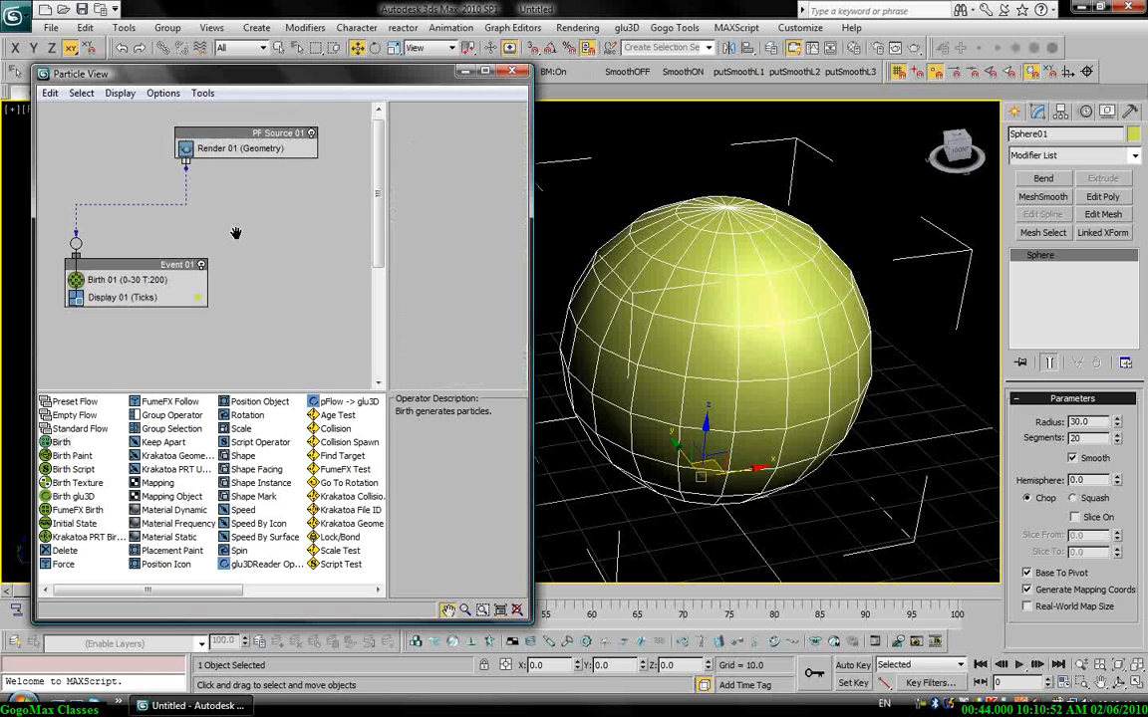
Step: Set Particle View aside to reveal the sphere and particle scene
left_click(127, 278)
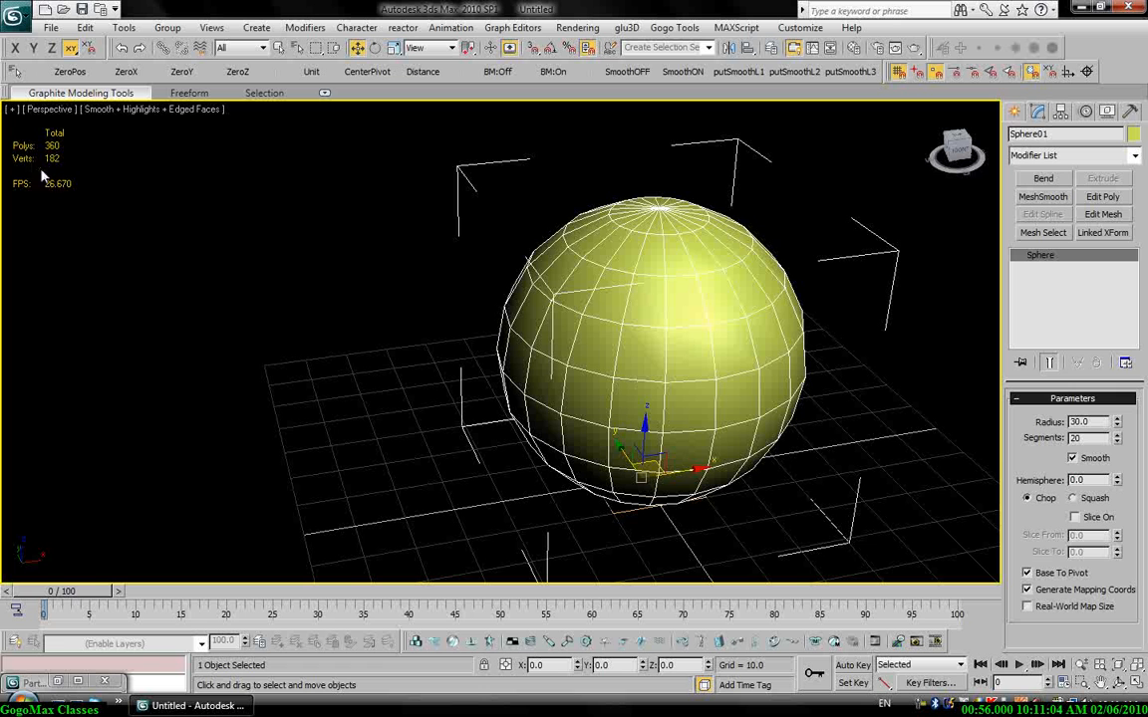
mouse_move(307, 547)
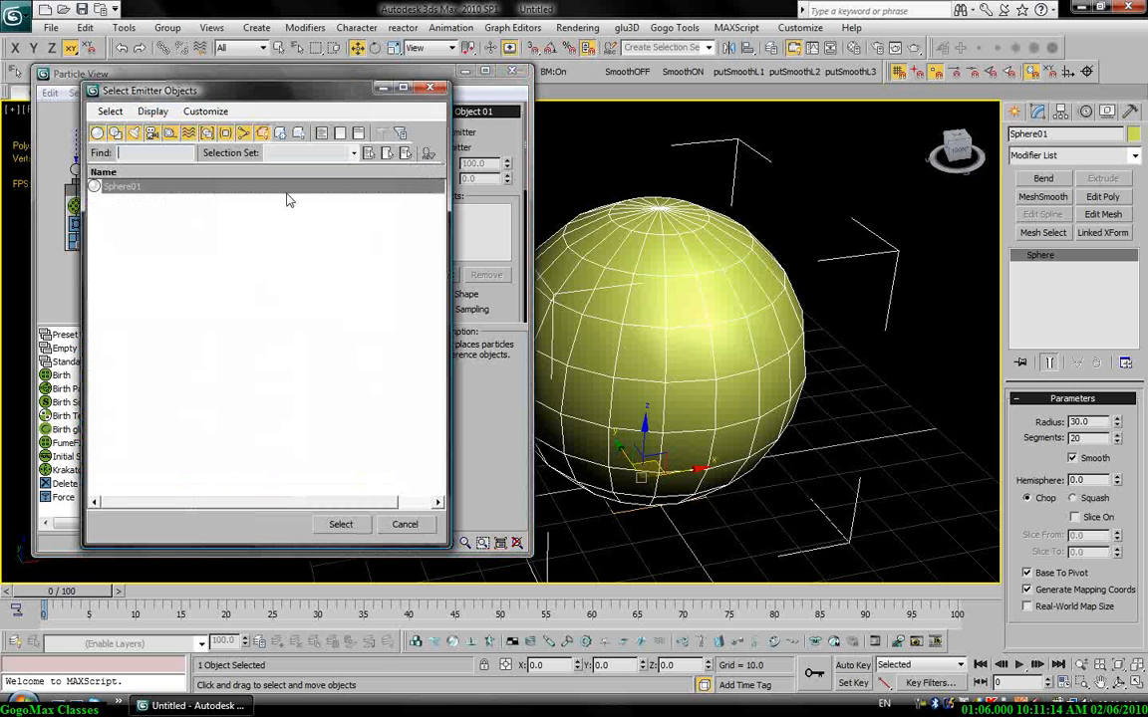
Step: Emit particles from Sphere01's vertices with a red display colour
left_click(341, 524)
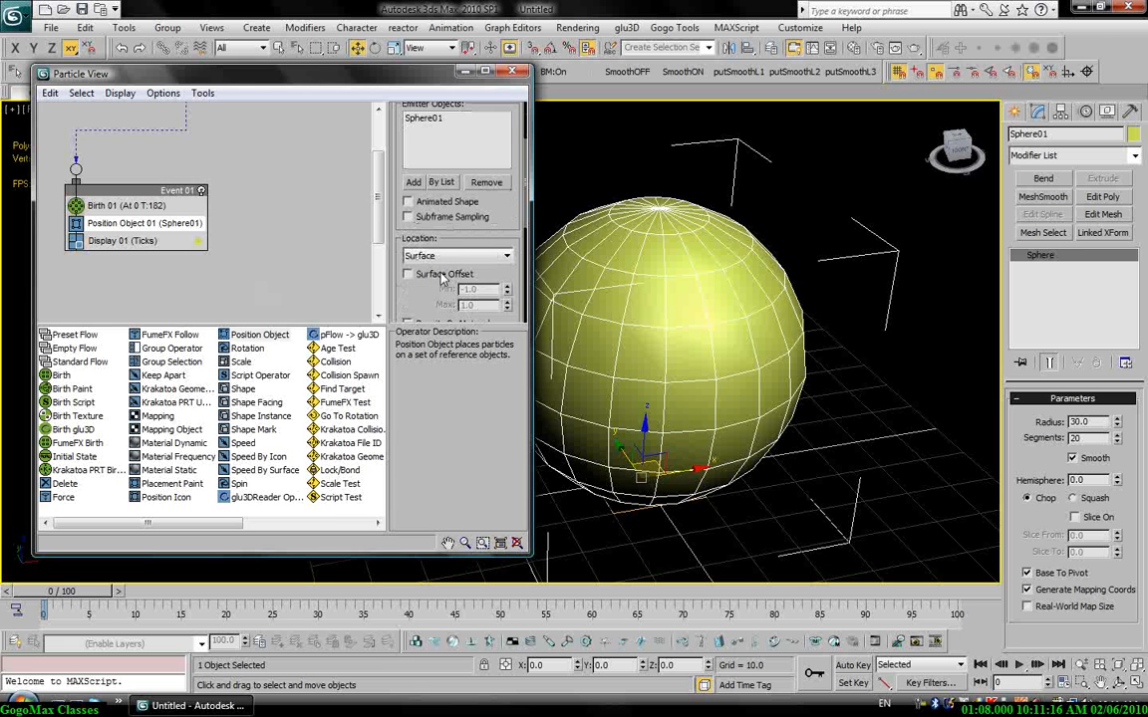
left_click(458, 255)
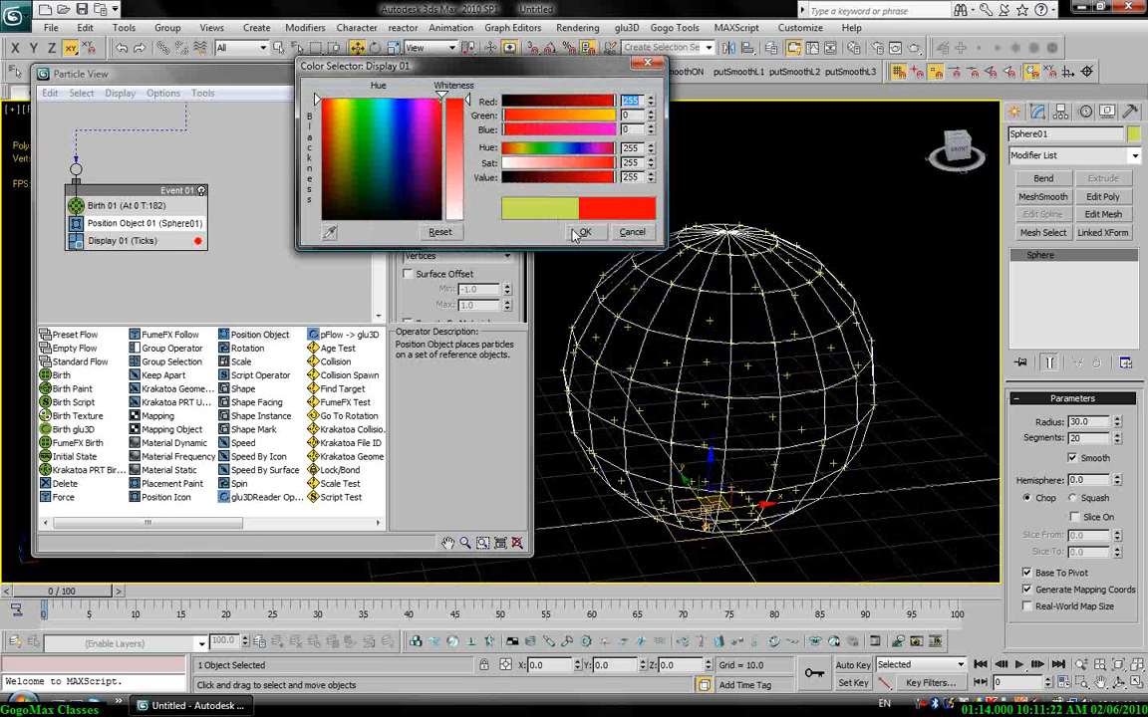
left_click(584, 232)
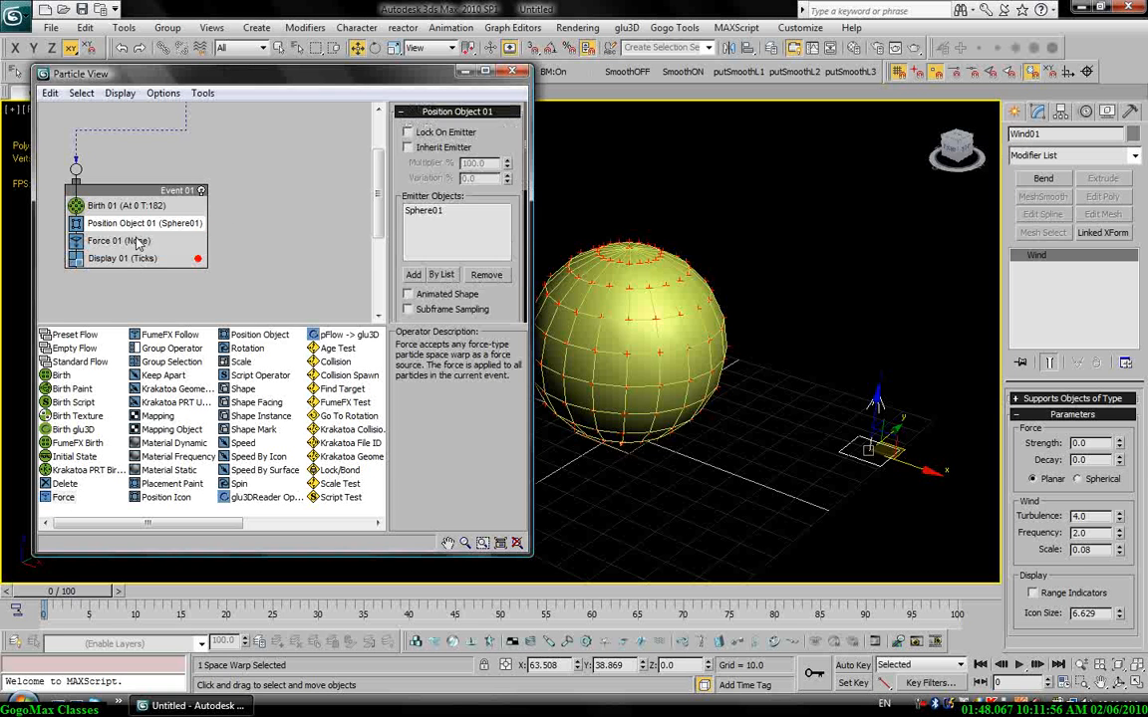
Step: Drive Force 01 with Wind01 and lower its Influence percentage
left_click(441, 274)
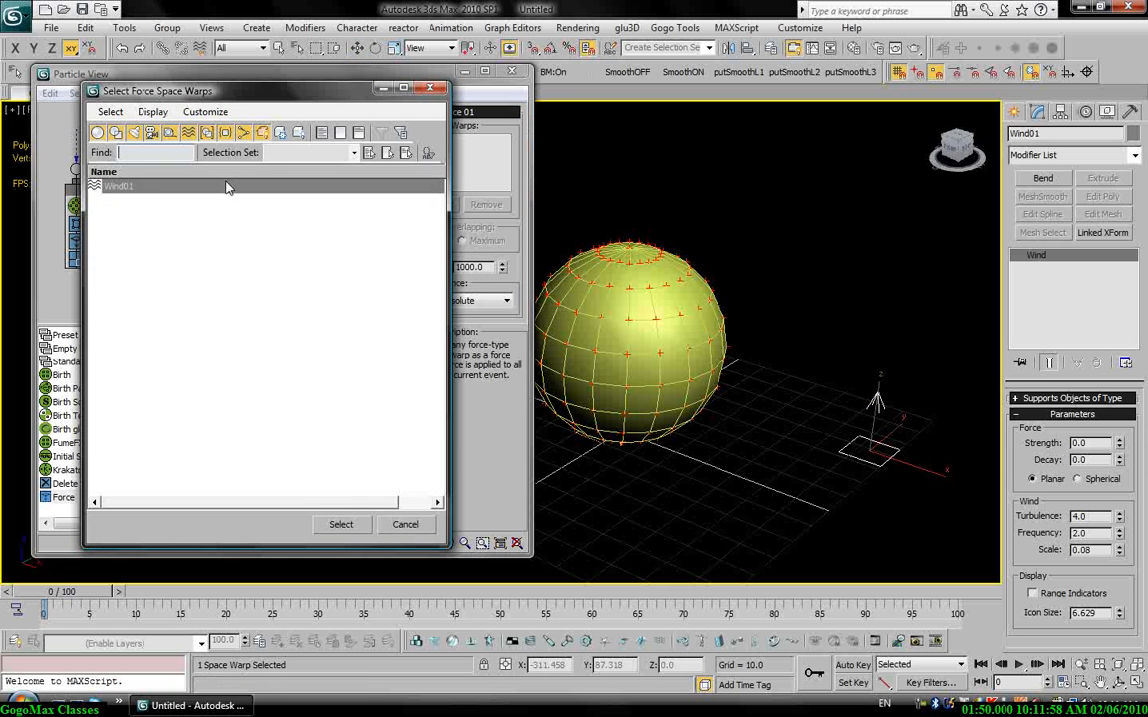
left_click(340, 524)
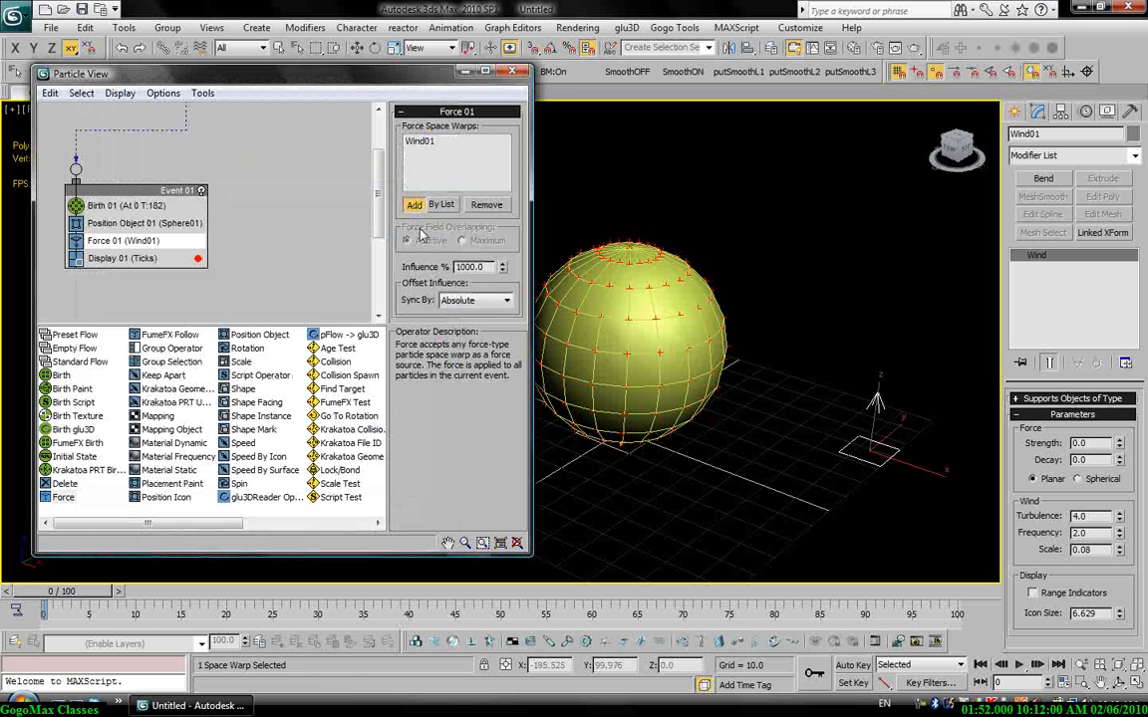
left_click(1019, 664)
type("5")
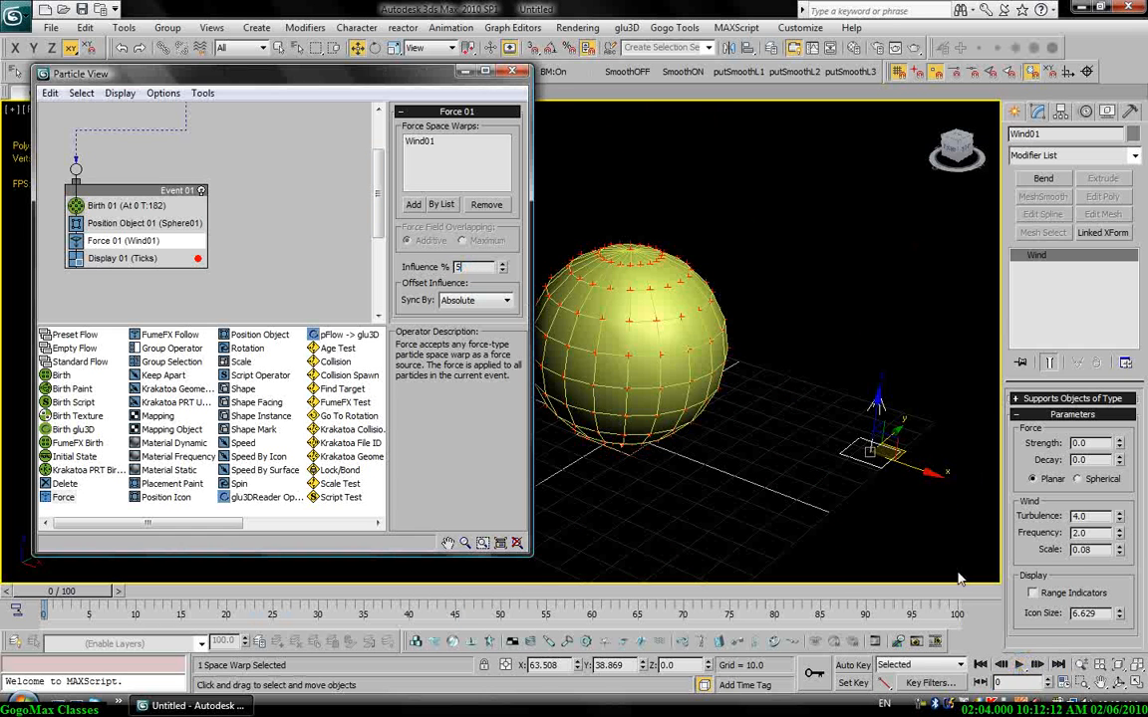
left_click(1021, 665)
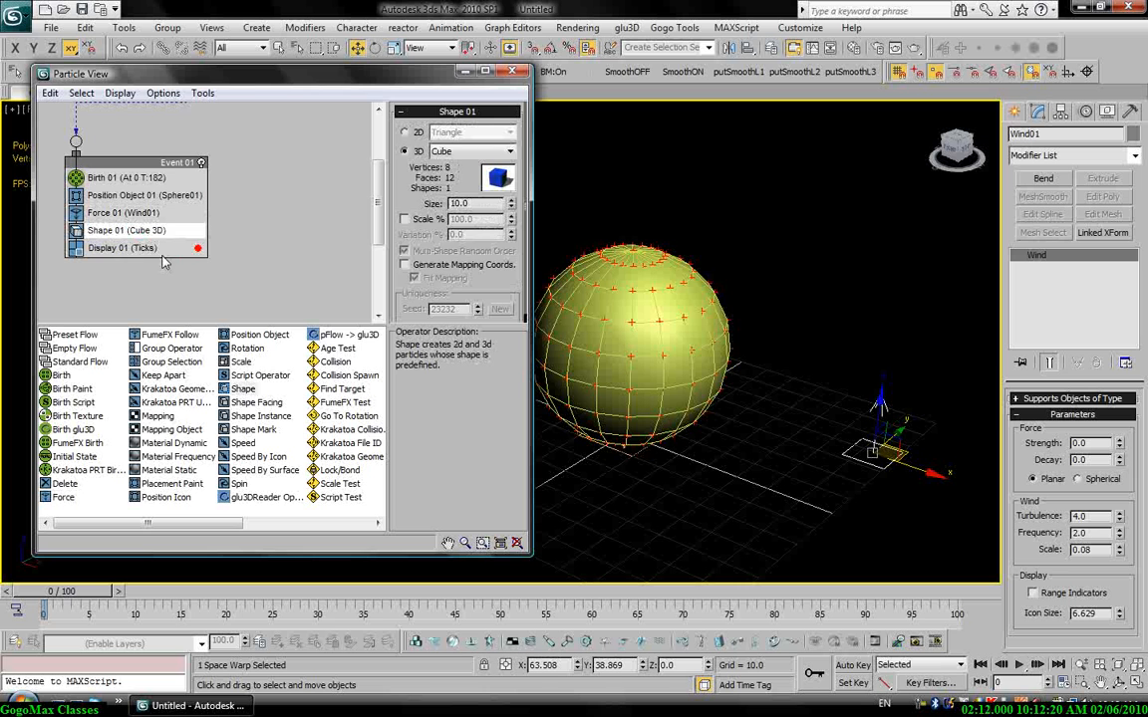
Step: Display the particles as geometry cubes, adjust the cube shape, and play the animation
left_click(122, 247)
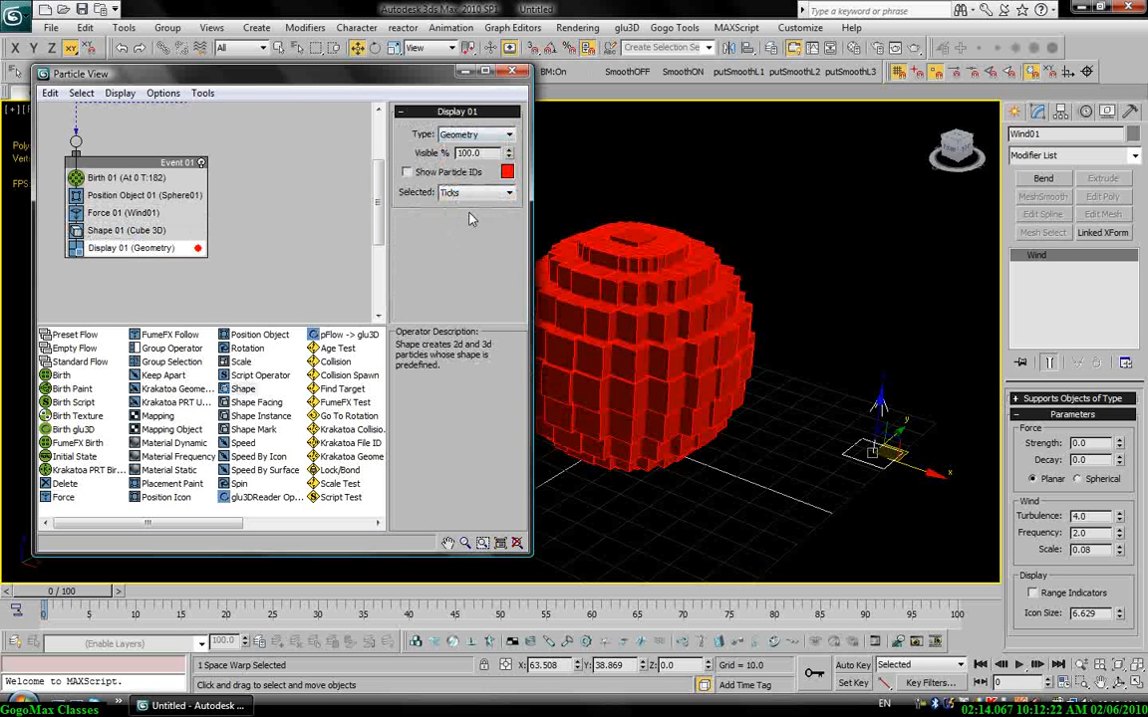
left_click(127, 230)
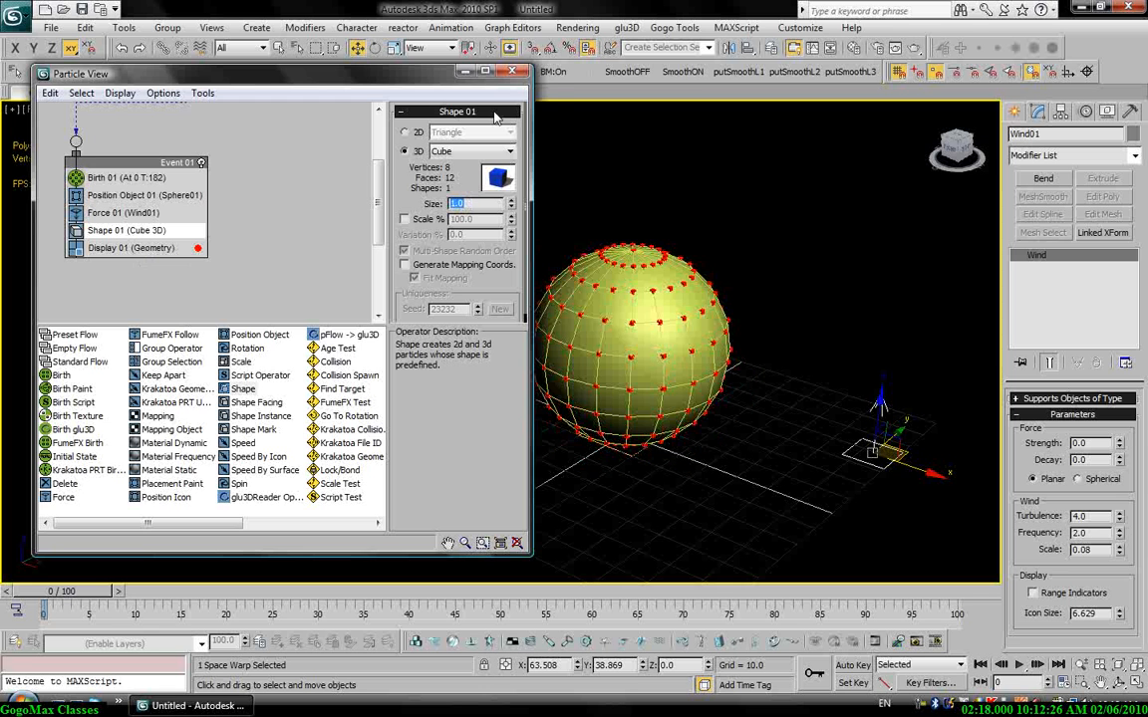
left_click(515, 70)
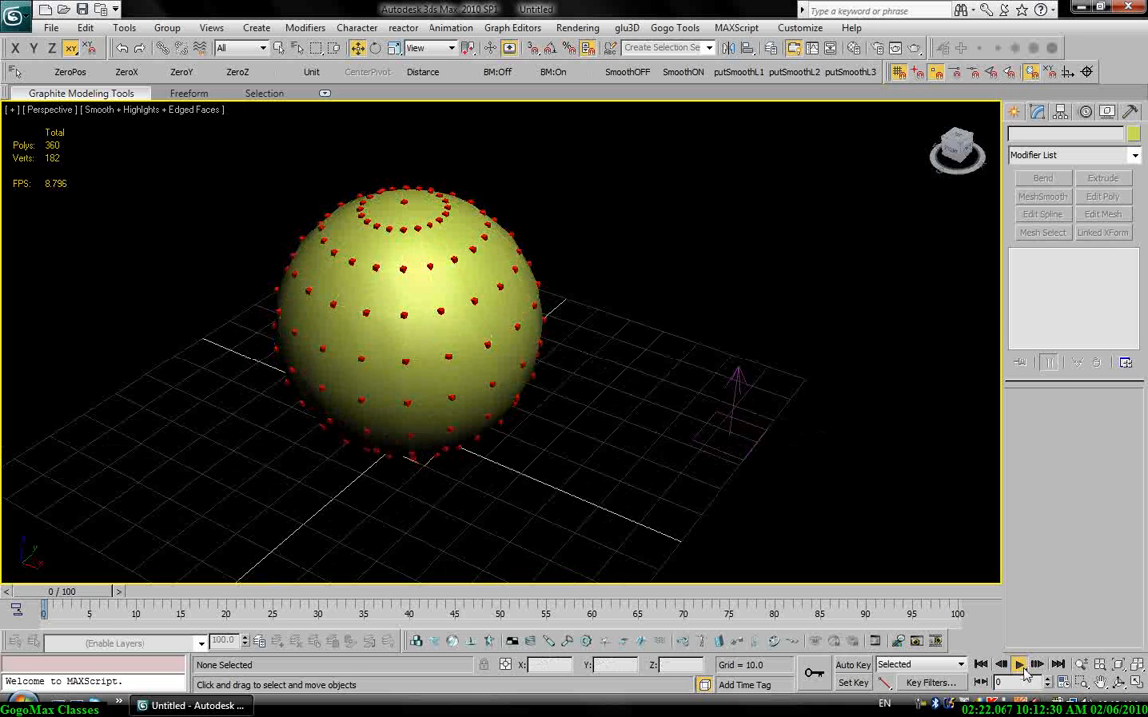
left_click(1022, 665)
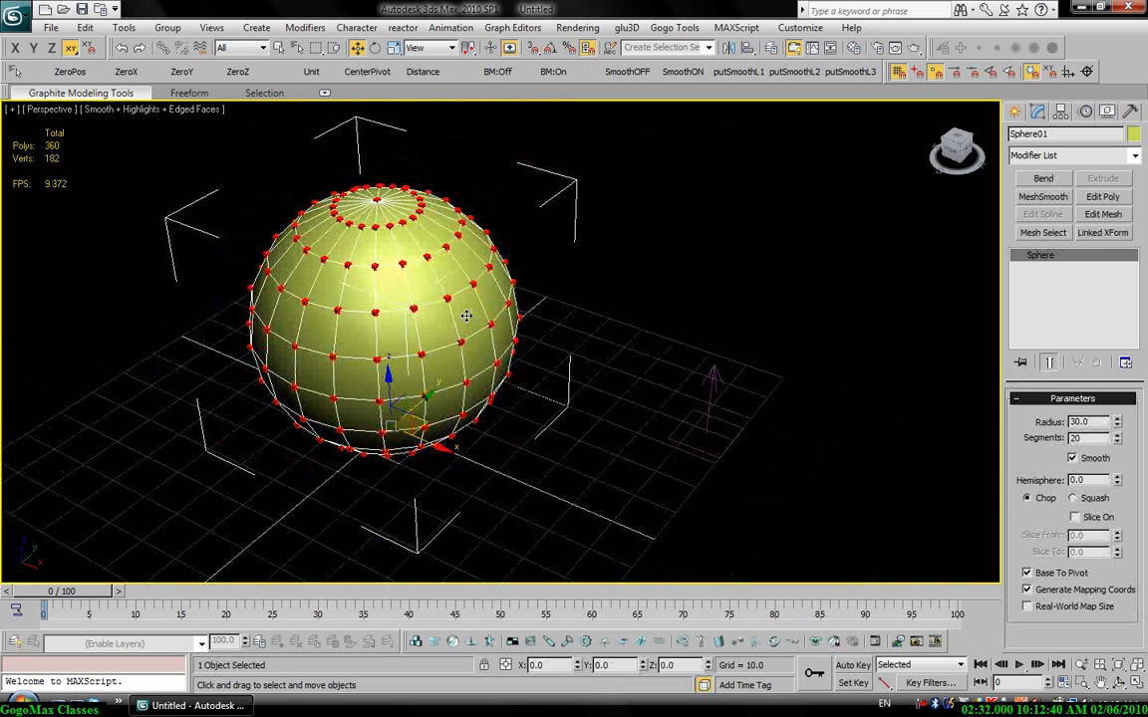
Step: Apply a Skin Wrap modifier to Sphere01 from the Modifier List
left_click(1071, 155)
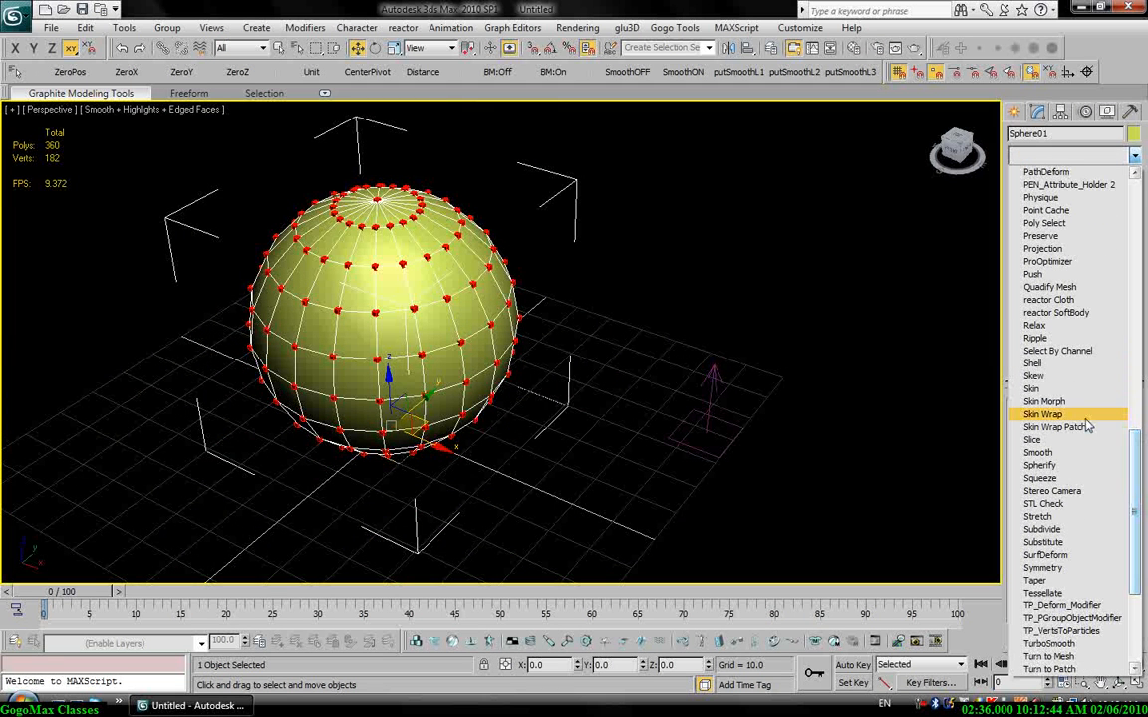
left_click(1042, 413)
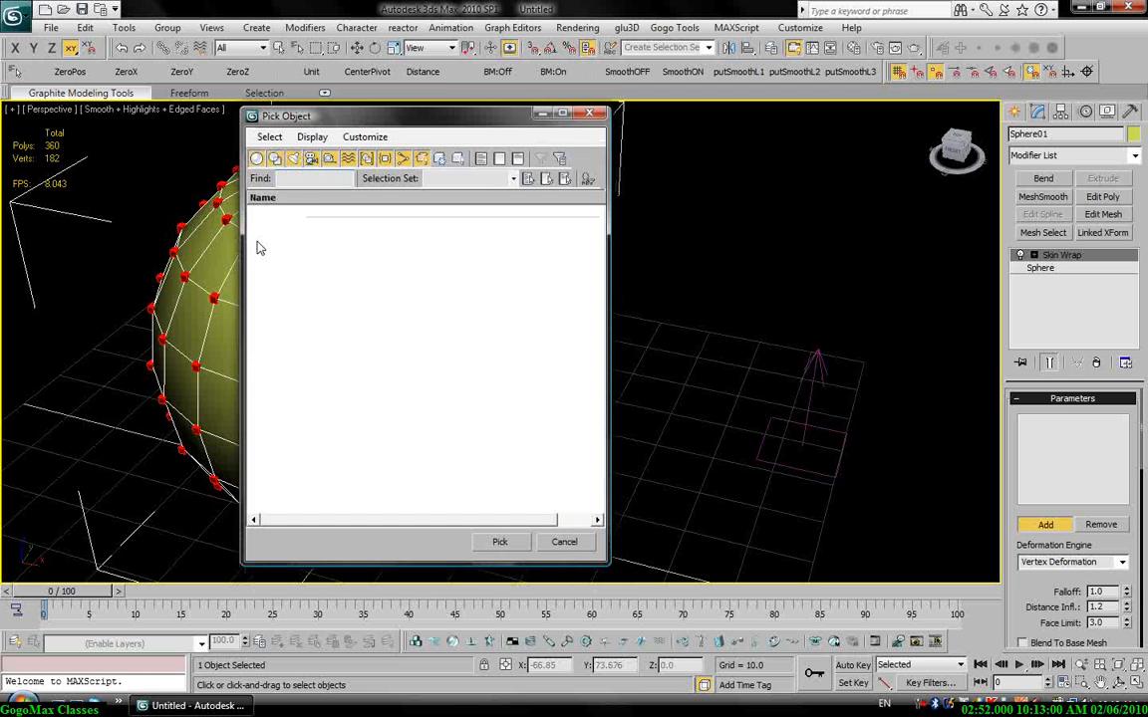
mouse_move(852, 316)
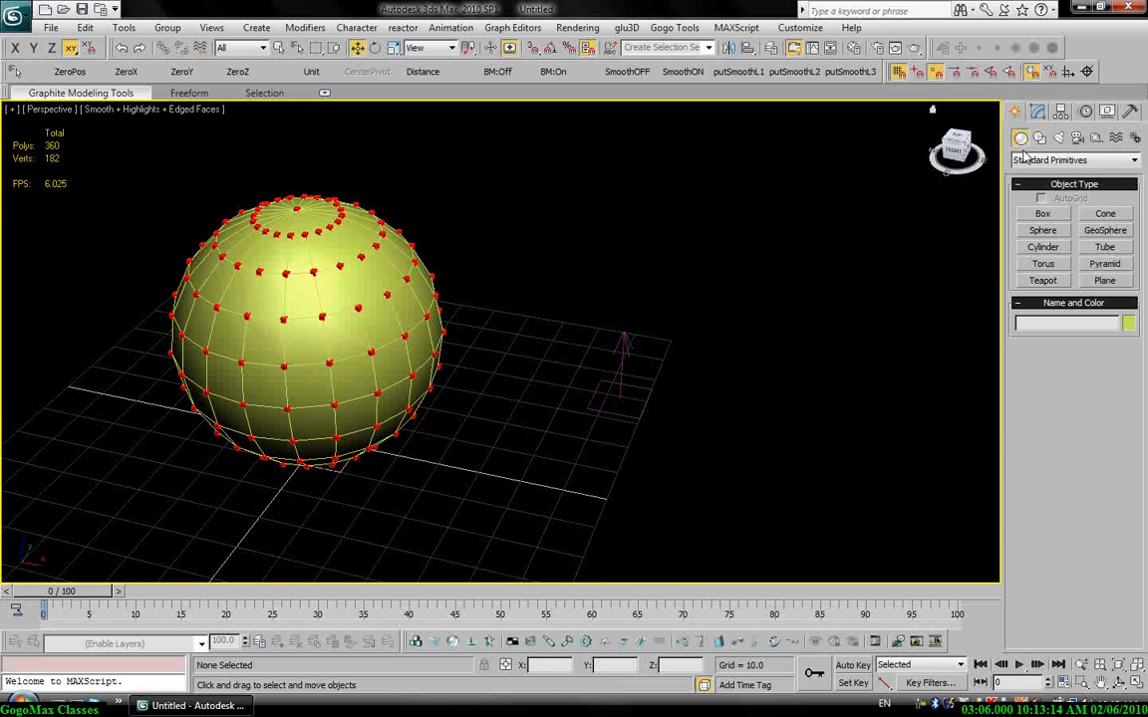
Step: Create a Mesher01 compound object and open its settings in the Modify panel
left_click(1072, 160)
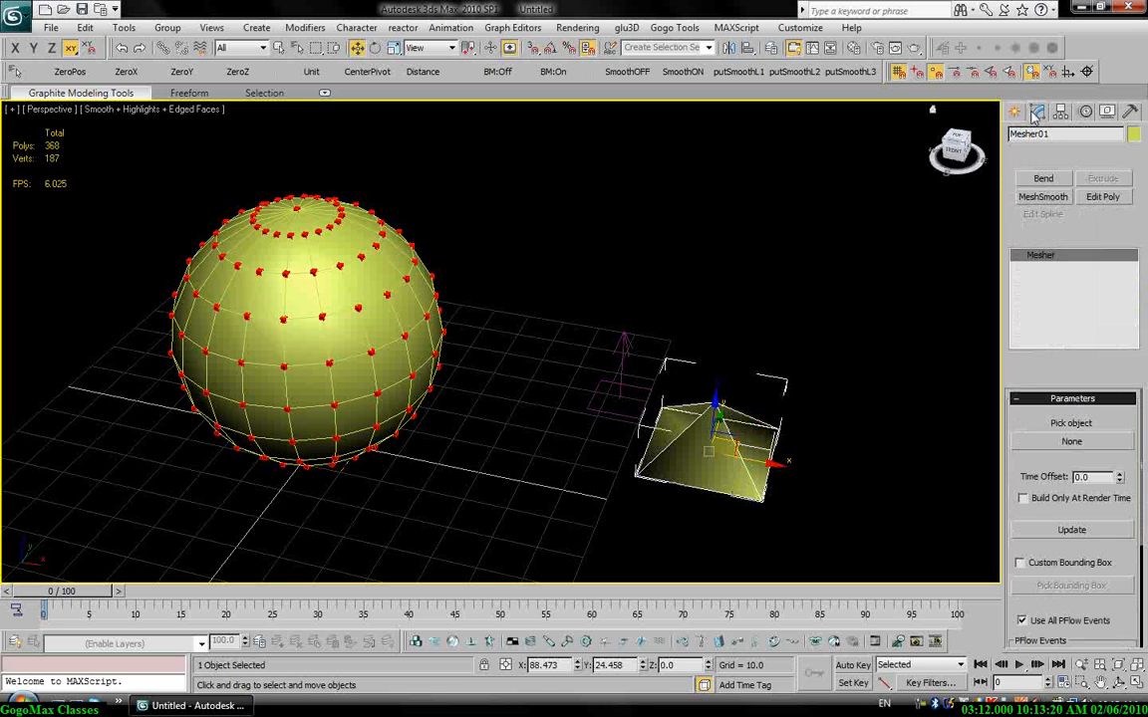
left_click(1071, 441)
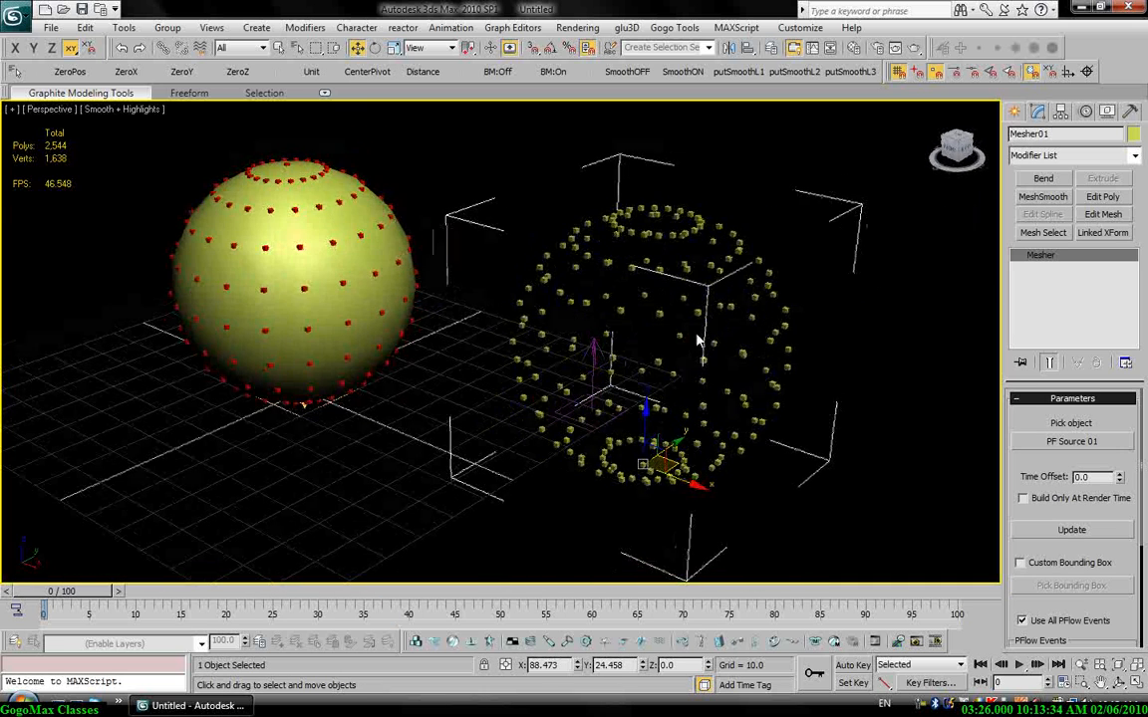
Step: Open Skin Wrap's Pick Object list, move it aside, and close it empty
left_click(1042, 178)
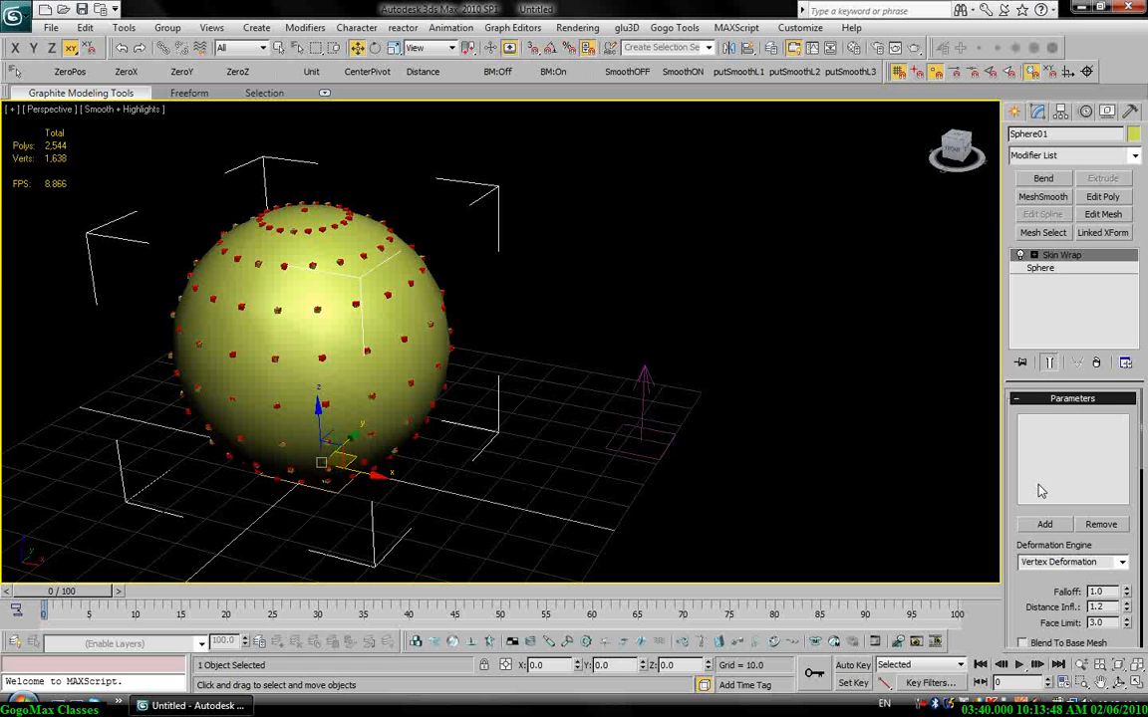
left_click(1044, 524)
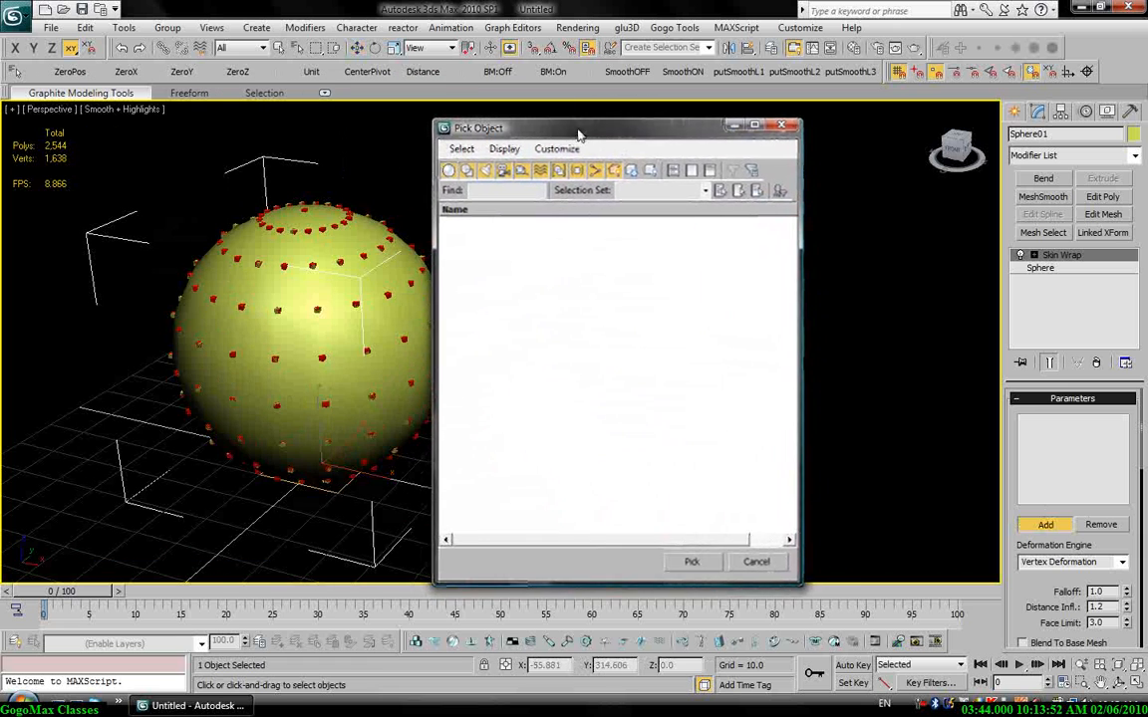
left_click_drag(578, 127, 657, 118)
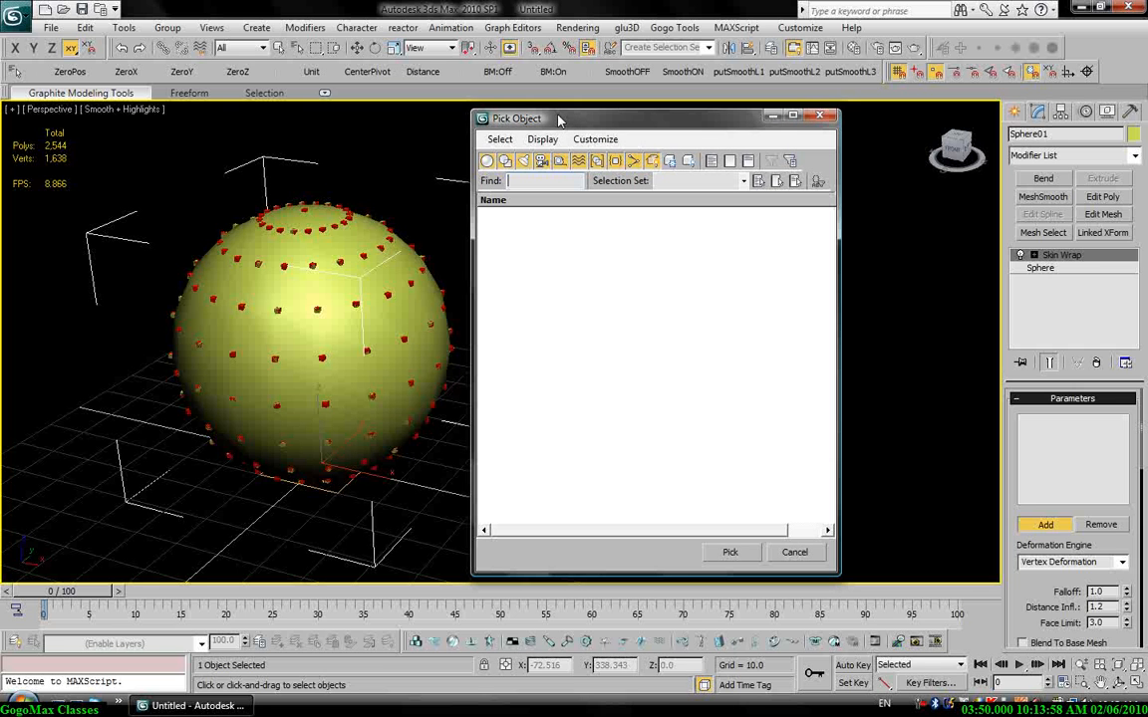
left_click_drag(558, 117, 552, 111)
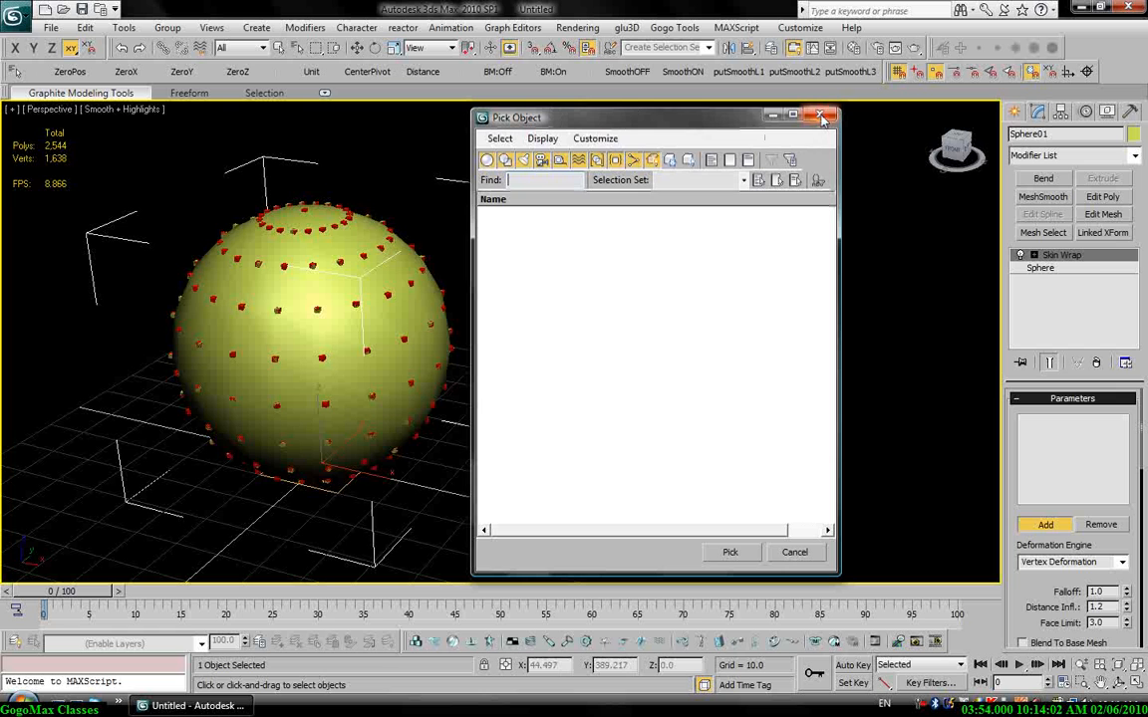
left_click(824, 117)
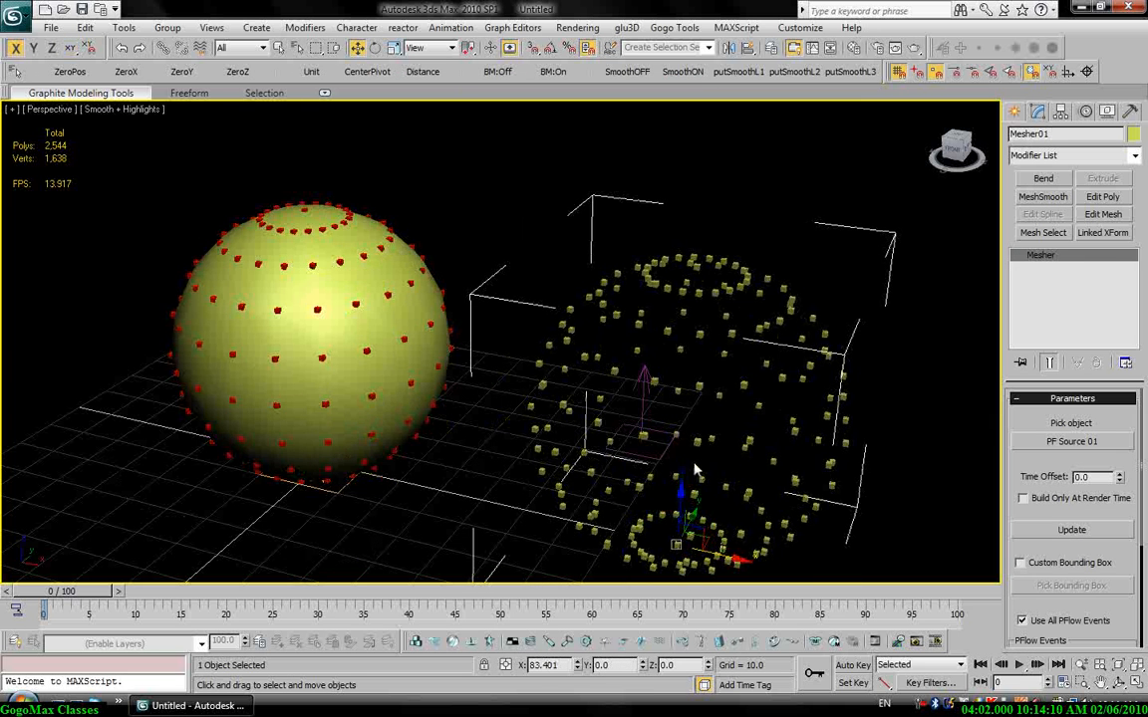
Step: Add a Point Cache modifier to Mesher01
right_click(695, 469)
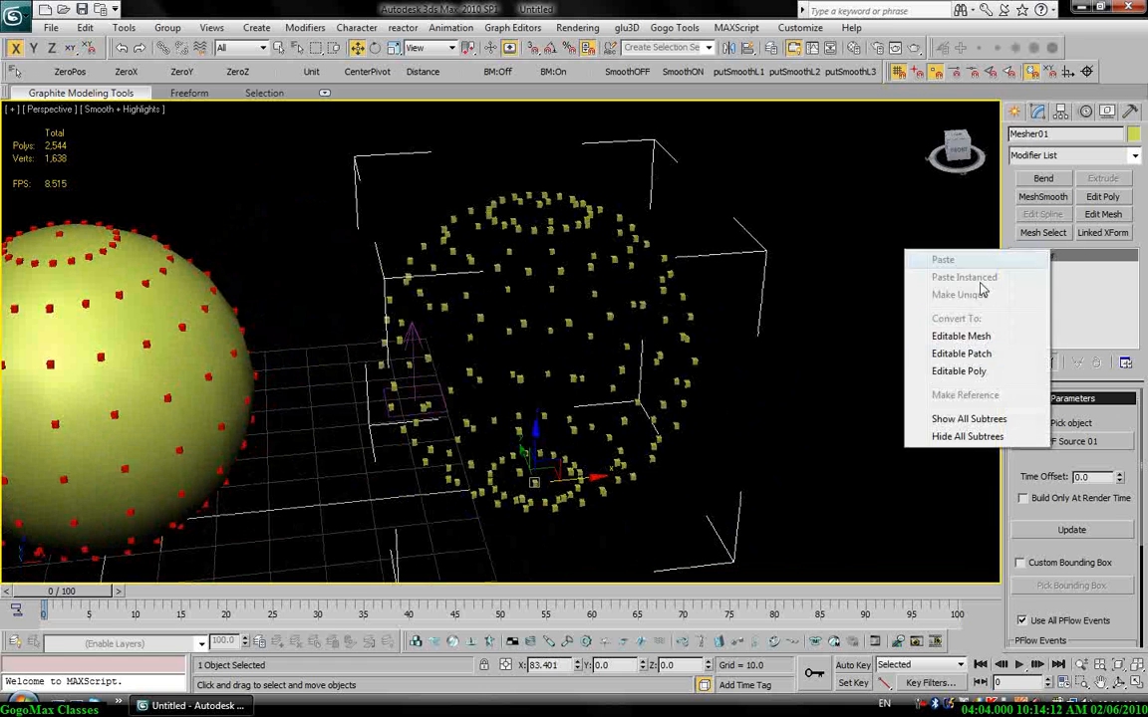
left_click(959, 371)
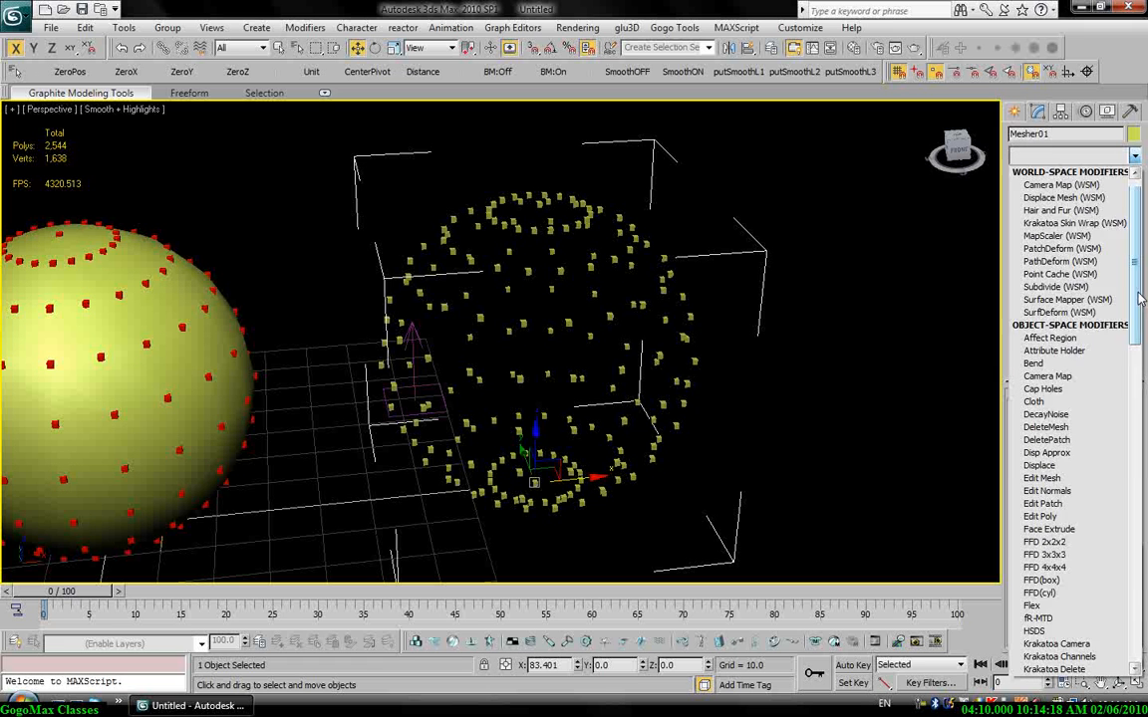
scroll("down", 3)
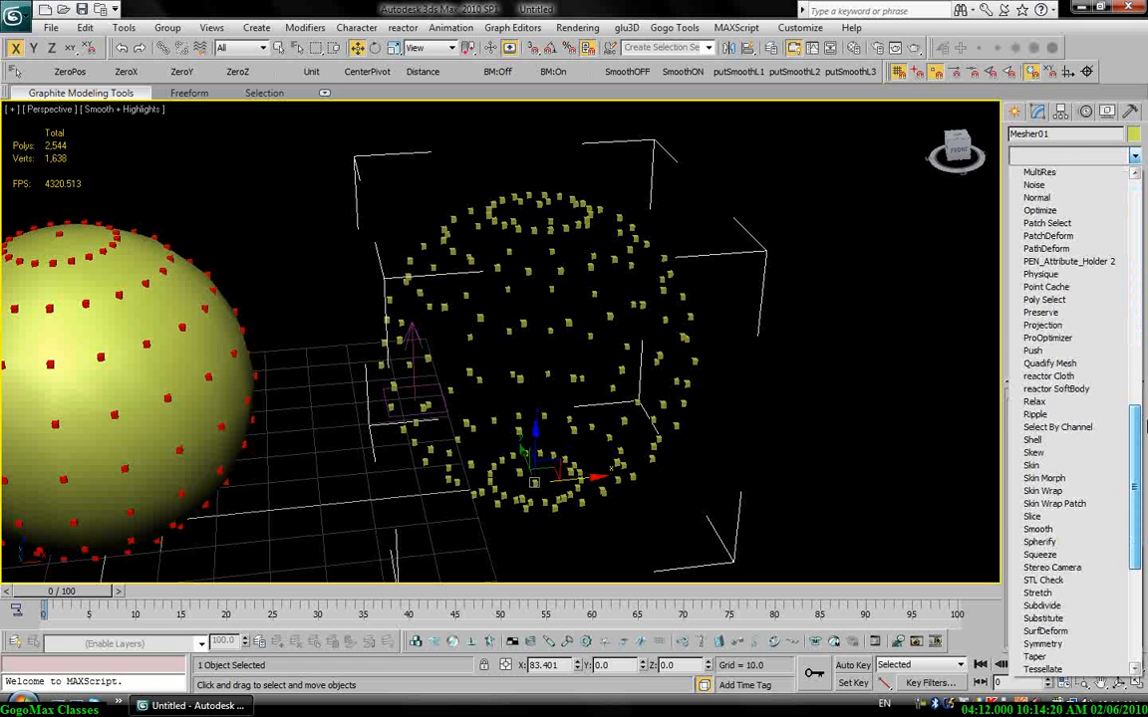
left_click(1046, 287)
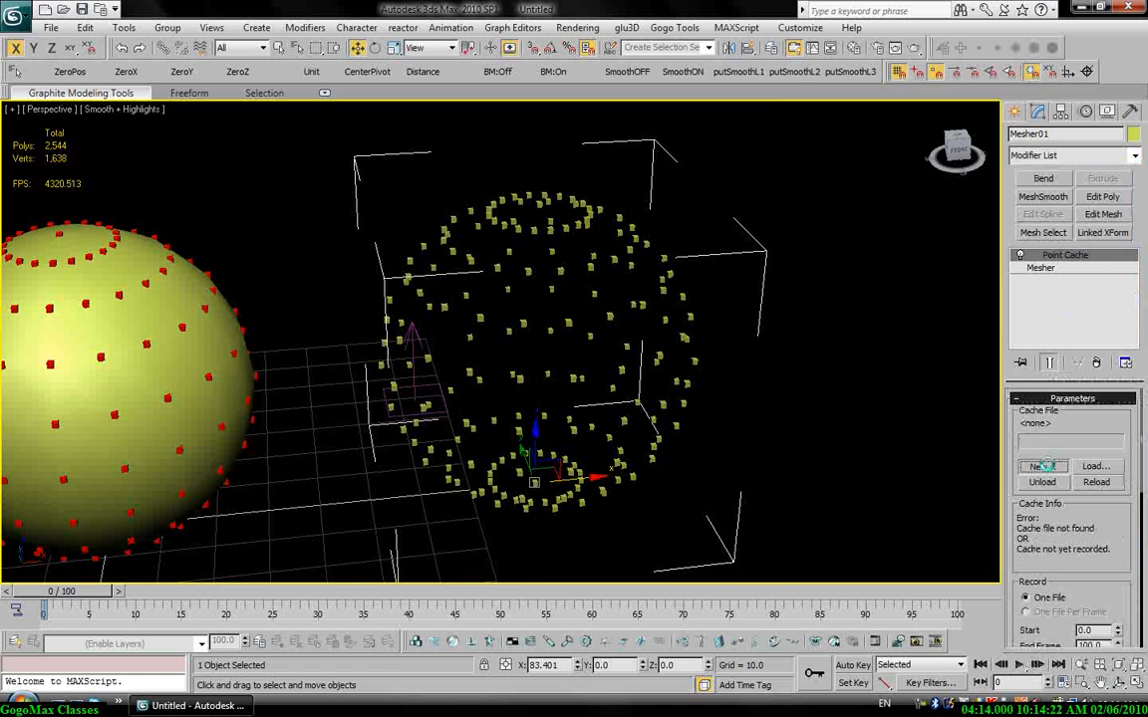
Step: Create and save a new cache file named myTest
left_click(1041, 466)
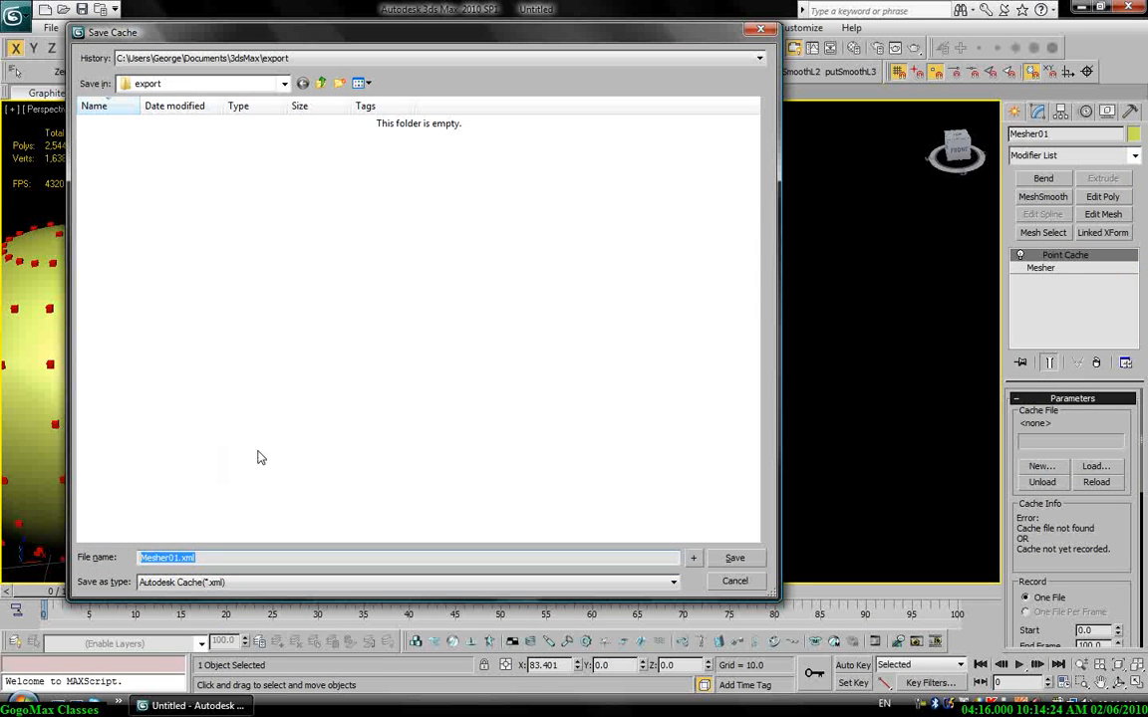
type("myTest")
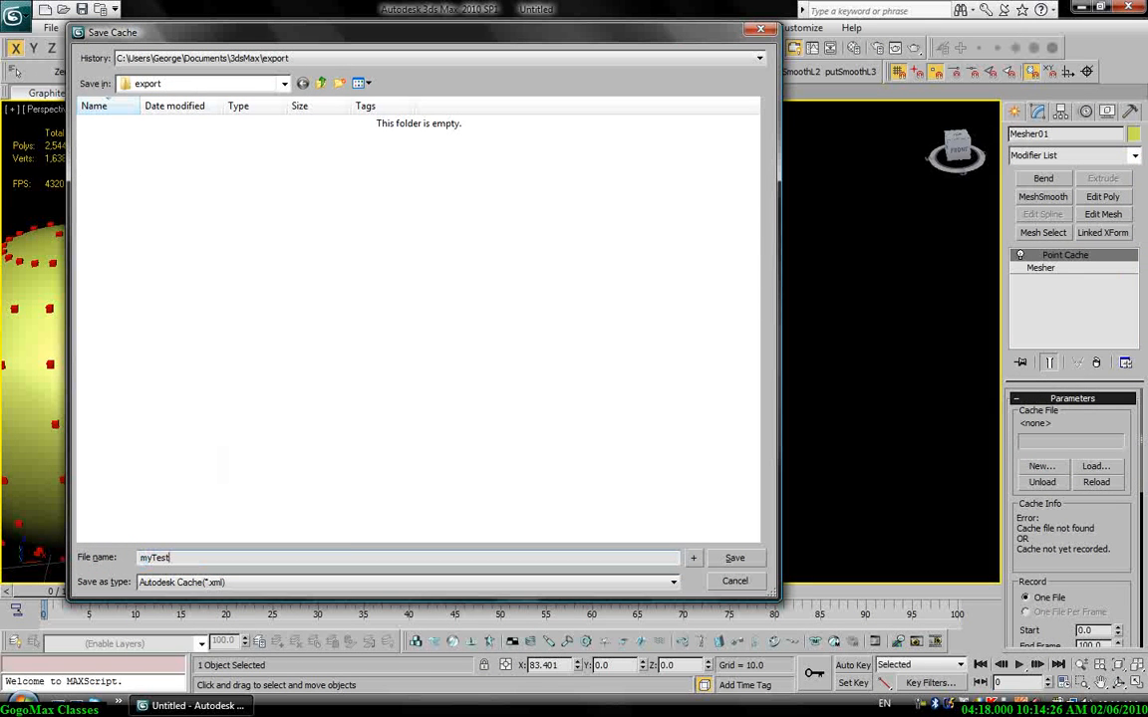
left_click(734, 557)
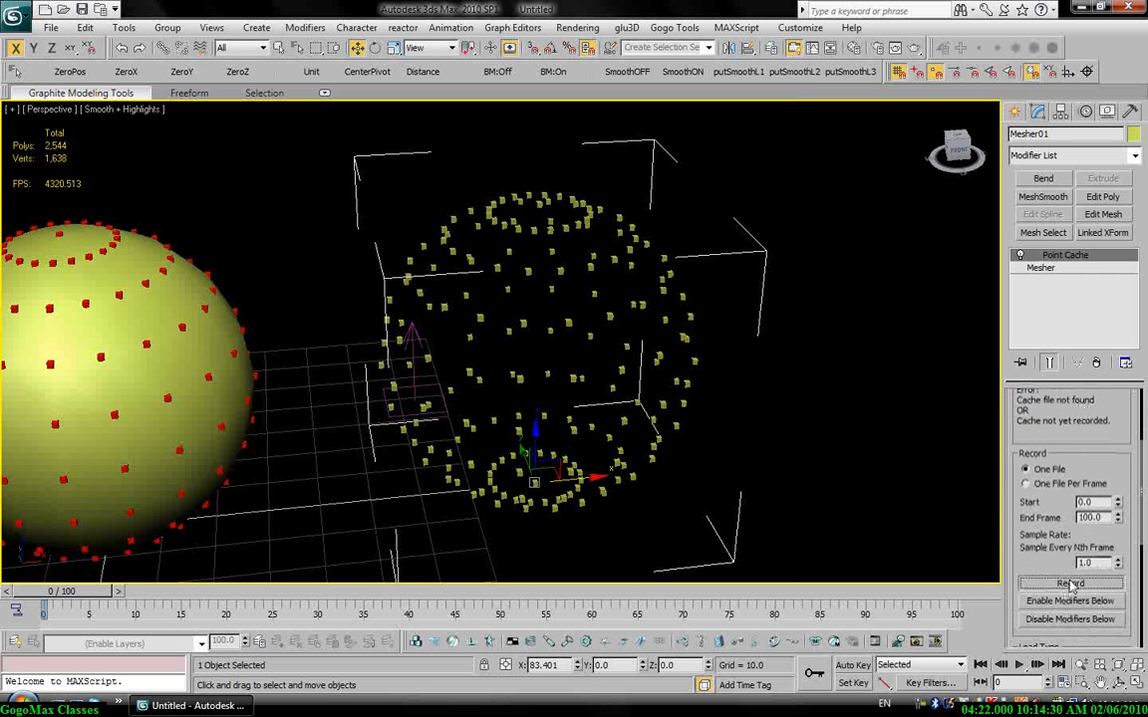
Step: Record the cache, collapse Mesher01 to Editable Poly, and add a new Point Cache
left_click(1069, 583)
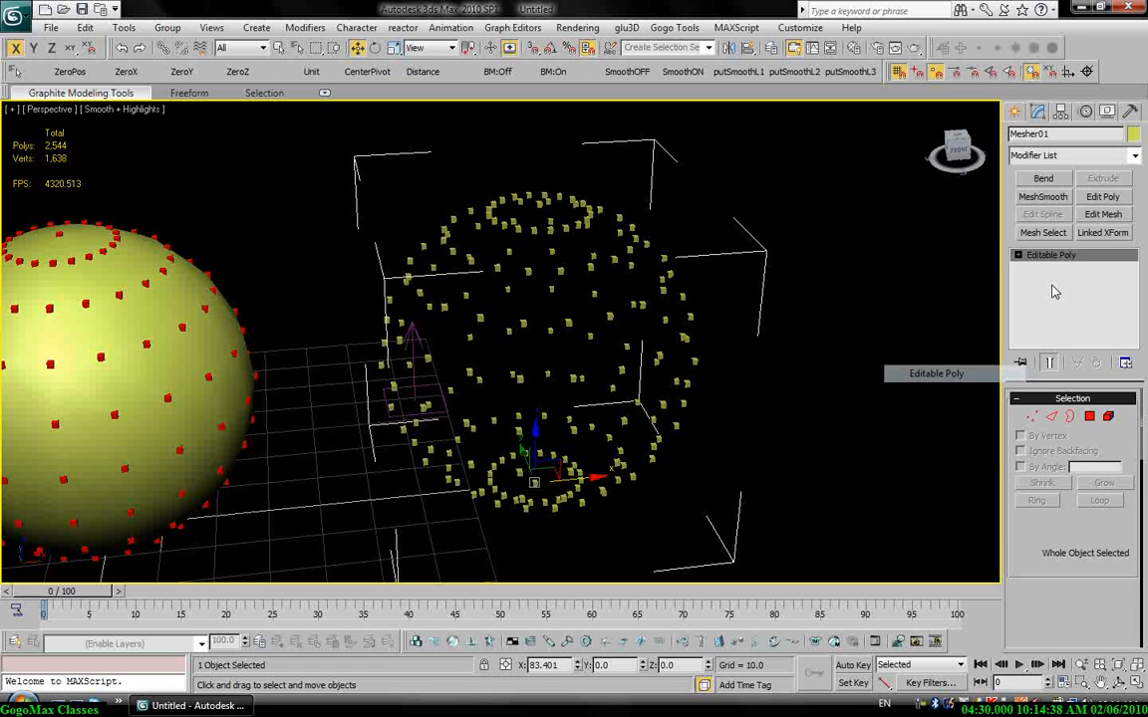
left_click(1071, 154)
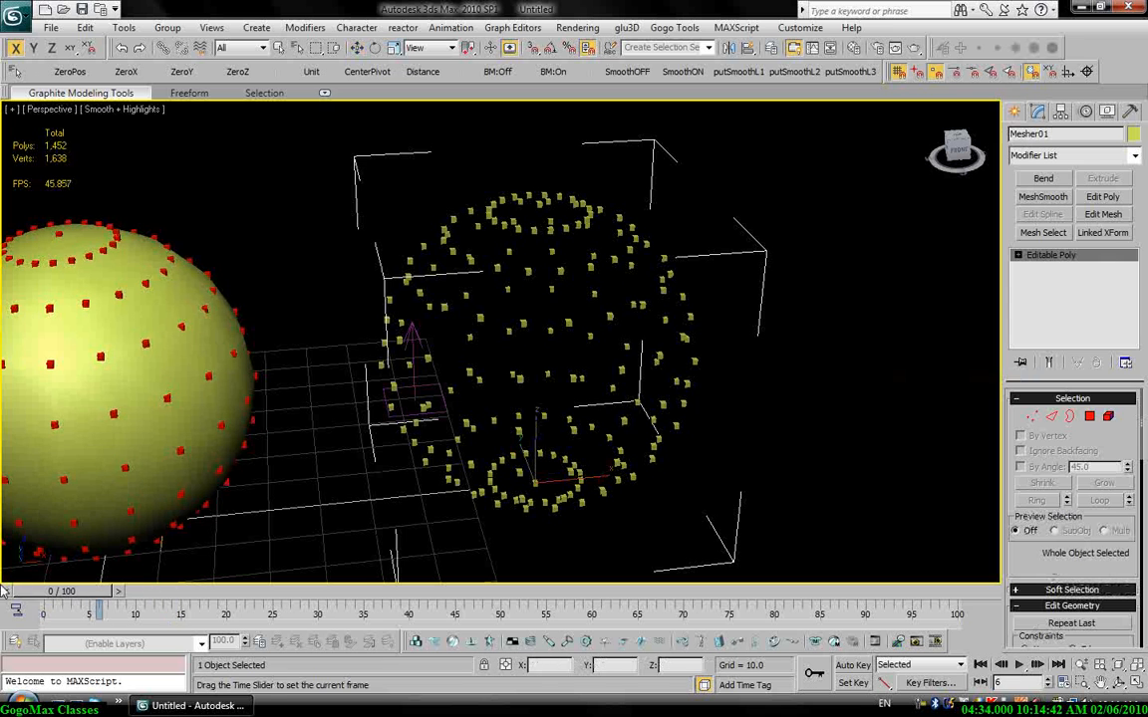
left_click(1134, 155)
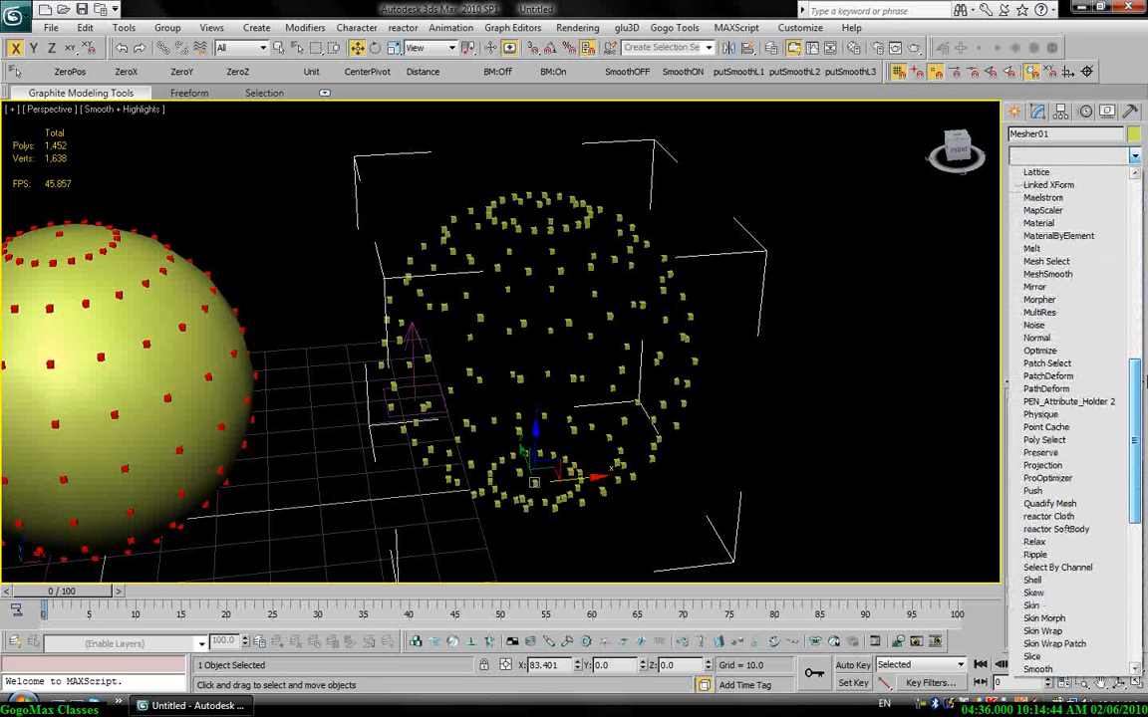
left_click(1064, 254)
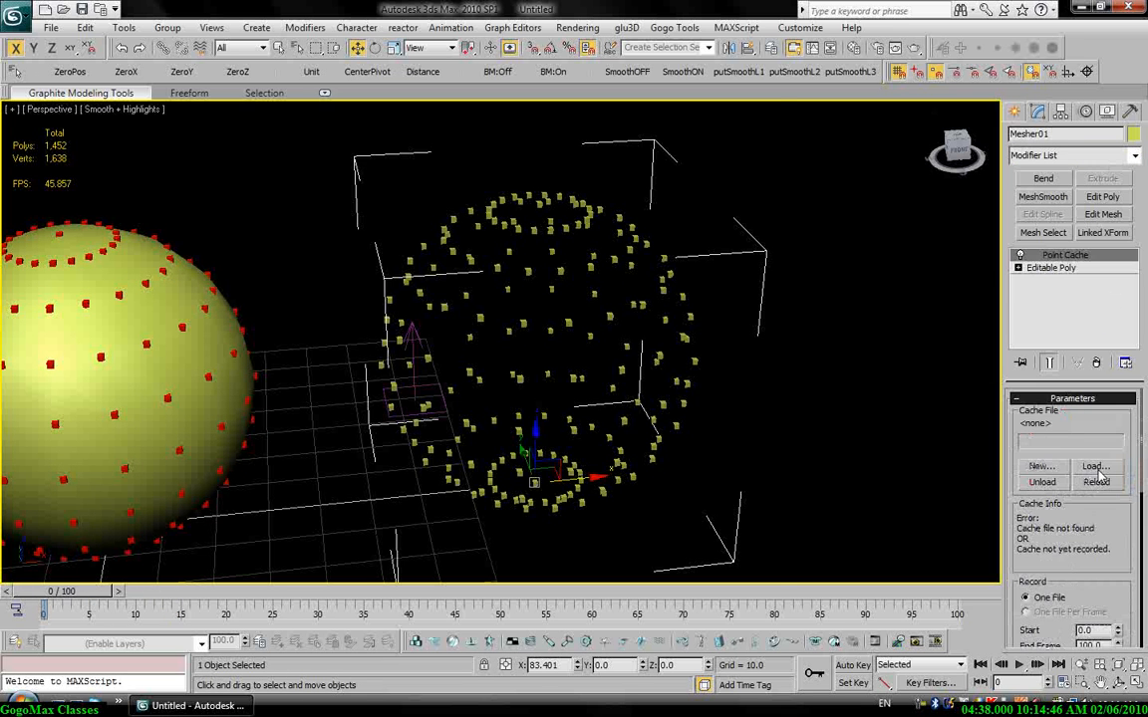
Step: Load myTest.xml into the Point Cache and scrub to frame 47
left_click(1095, 466)
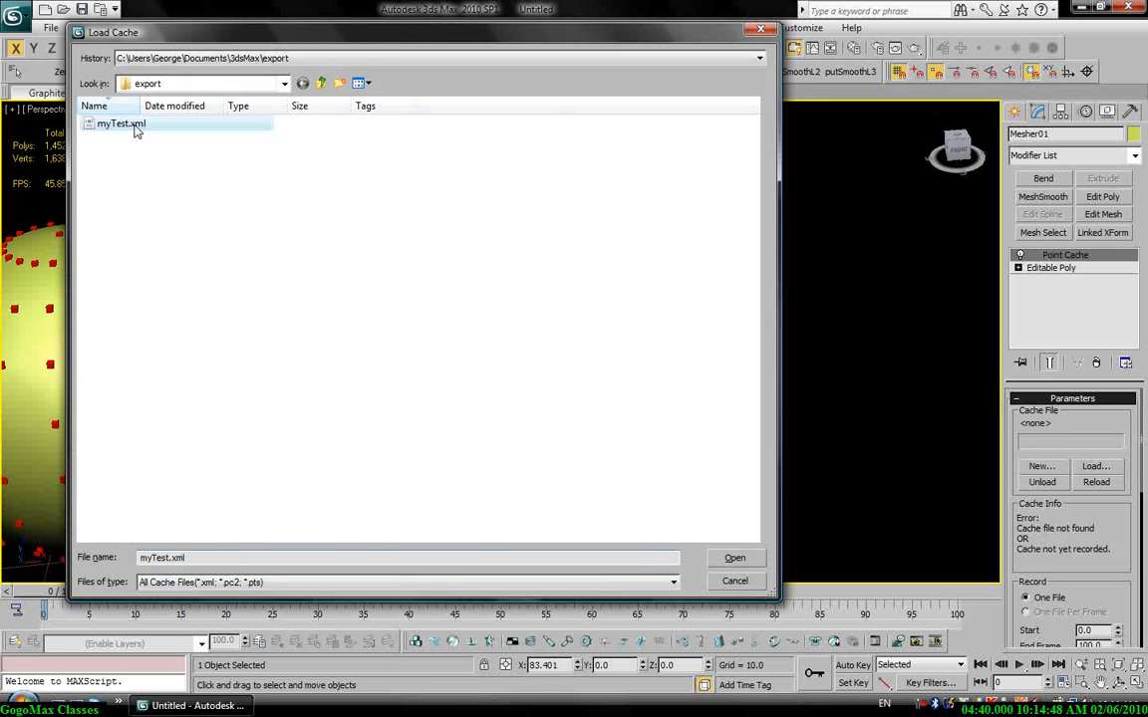
left_click(735, 557)
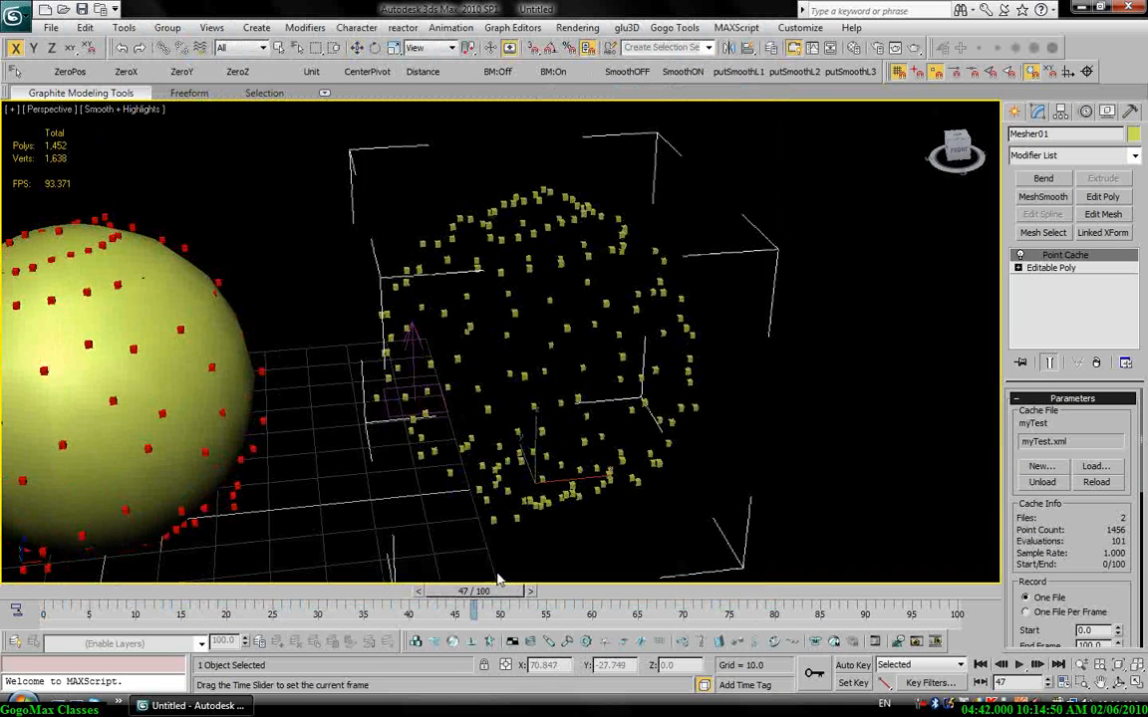
left_click_drag(454, 612, 90, 612)
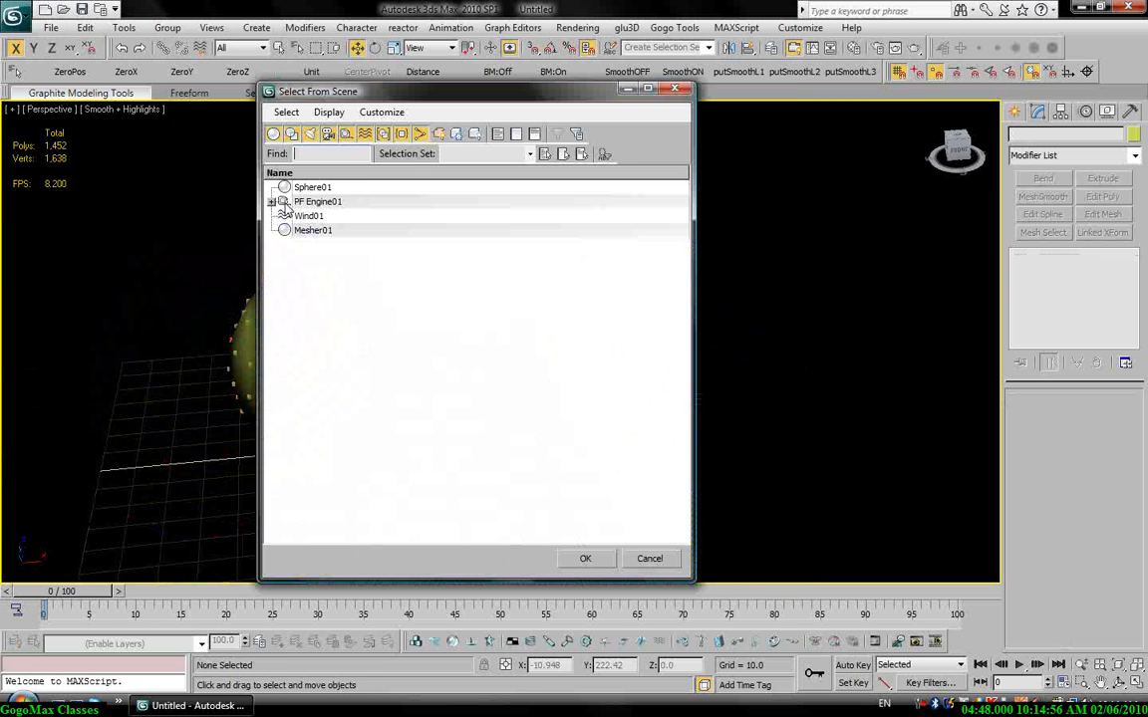
Step: Add Mesher01 as the Skin Wrap driver object for Sphere01
left_click(584, 558)
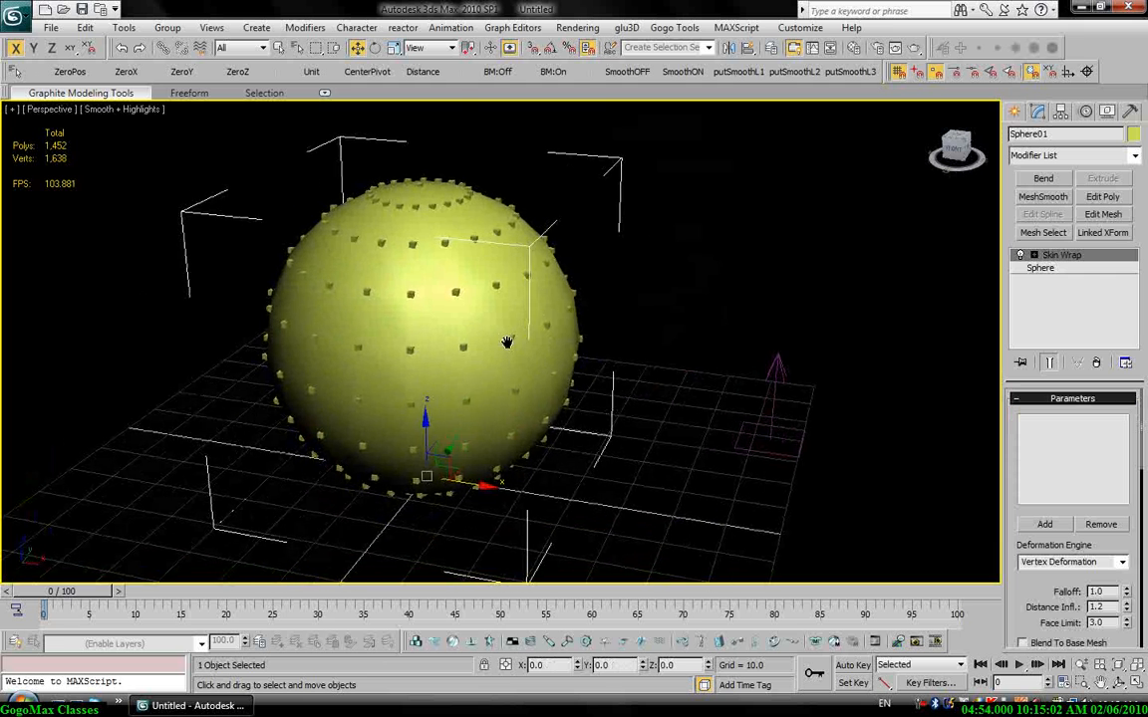
left_click(1044, 524)
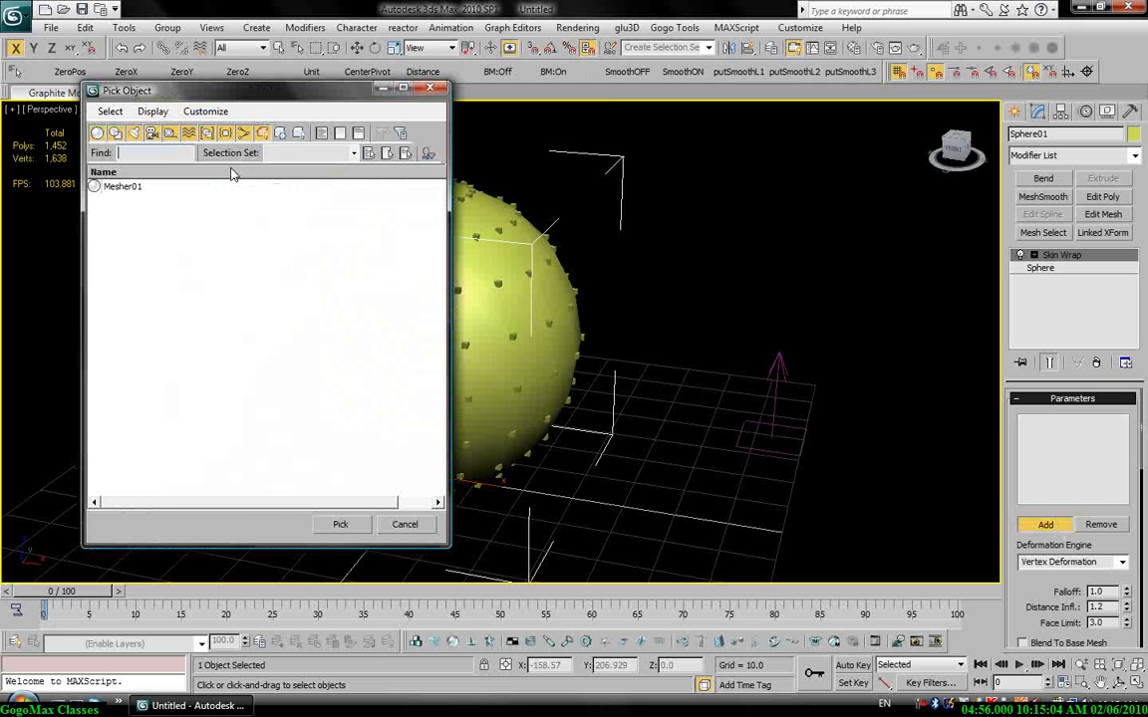
left_click(122, 186)
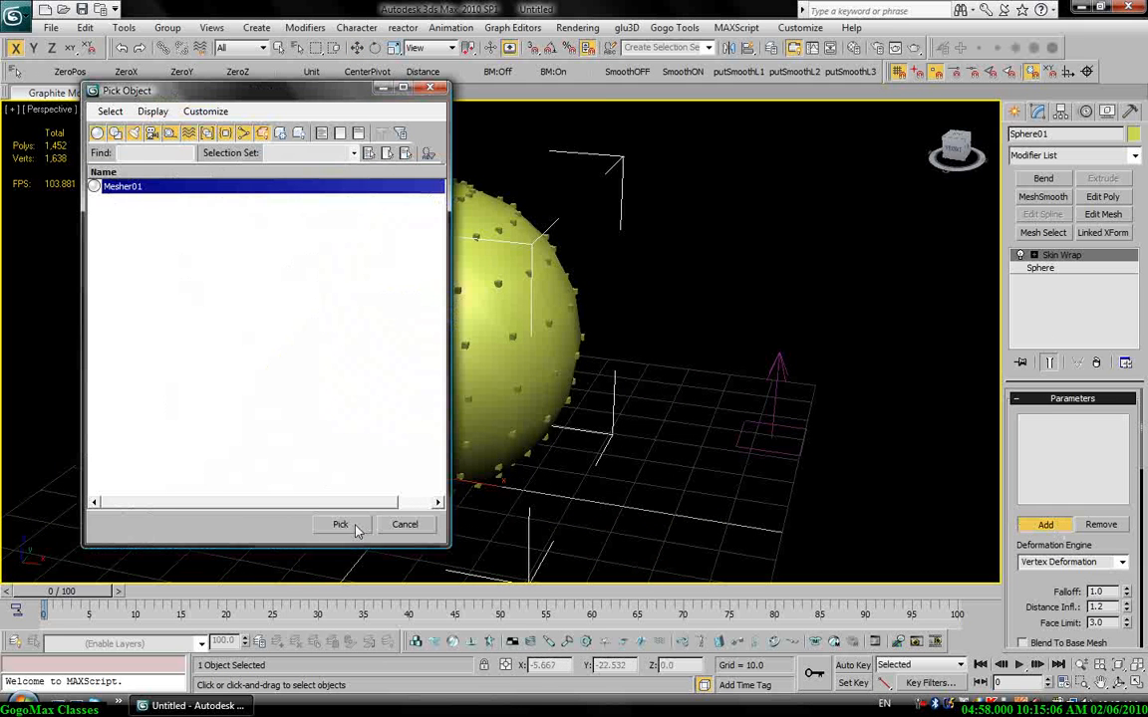
left_click(340, 524)
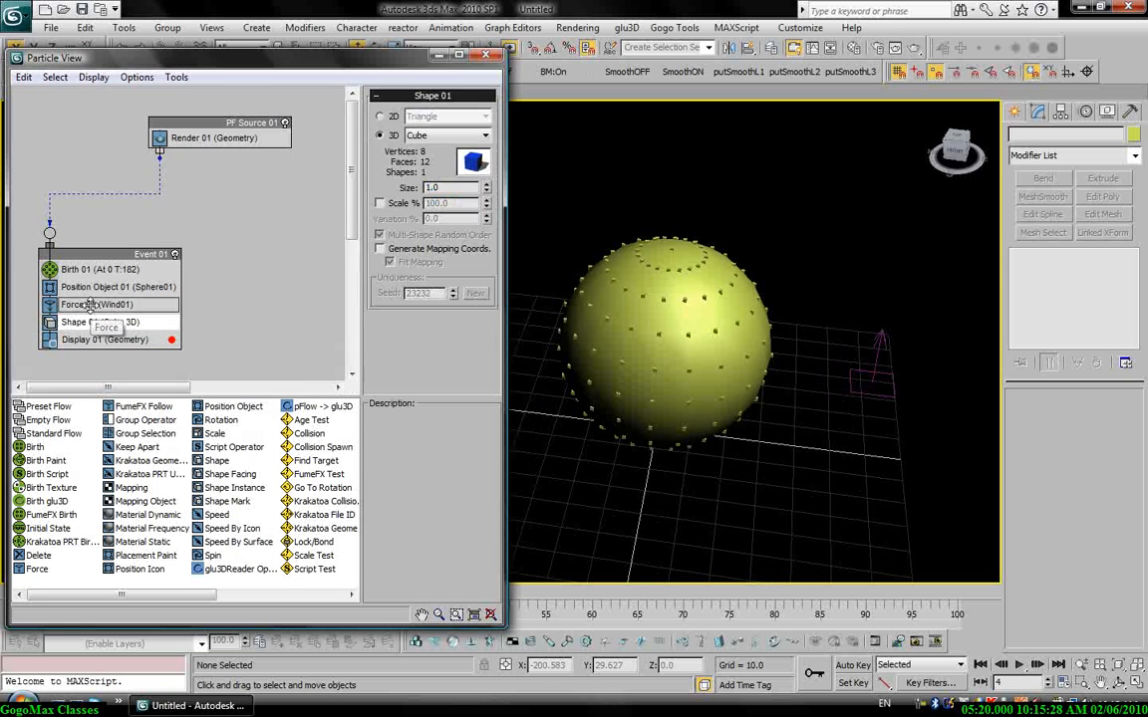
Step: Close Particle View and scrub the timeline to frame 80 to see the crumpled sphere
left_click(97, 303)
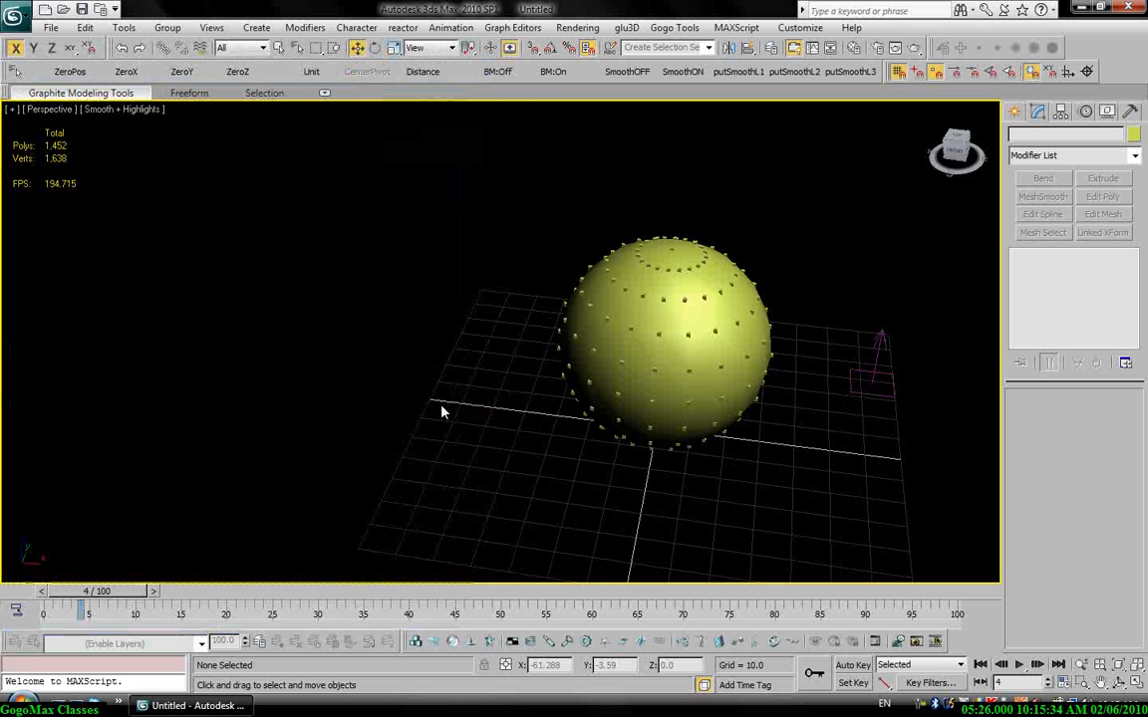
left_click_drag(95, 591, 239, 591)
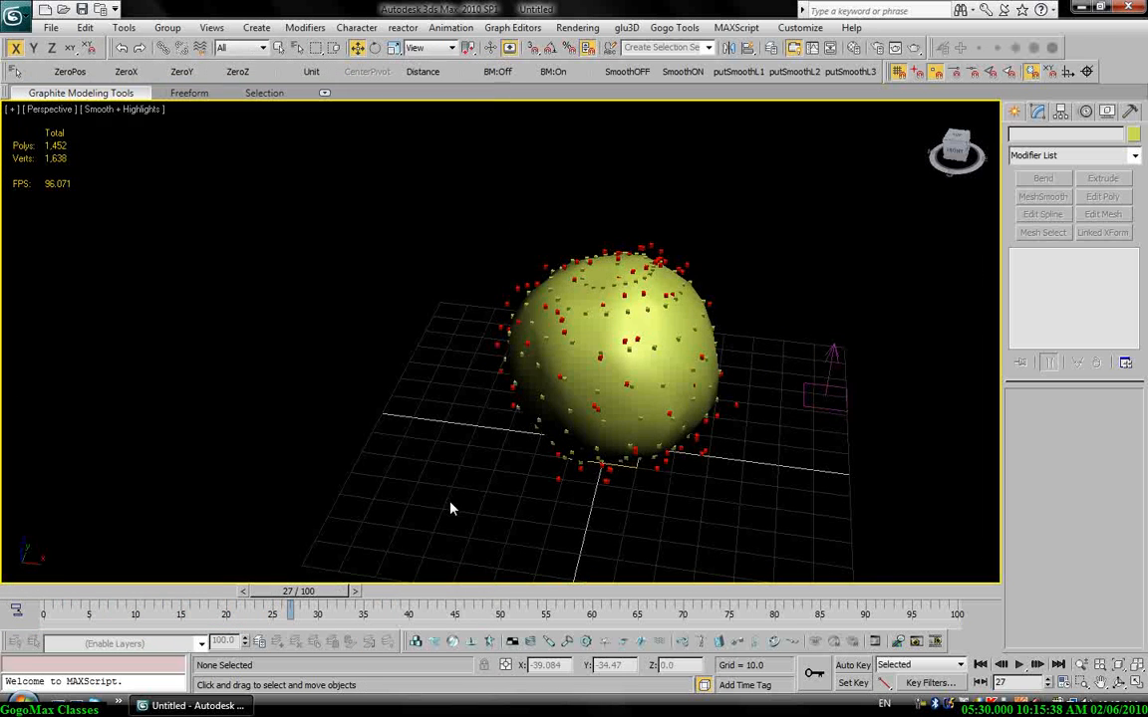
left_click_drag(289, 608, 712, 608)
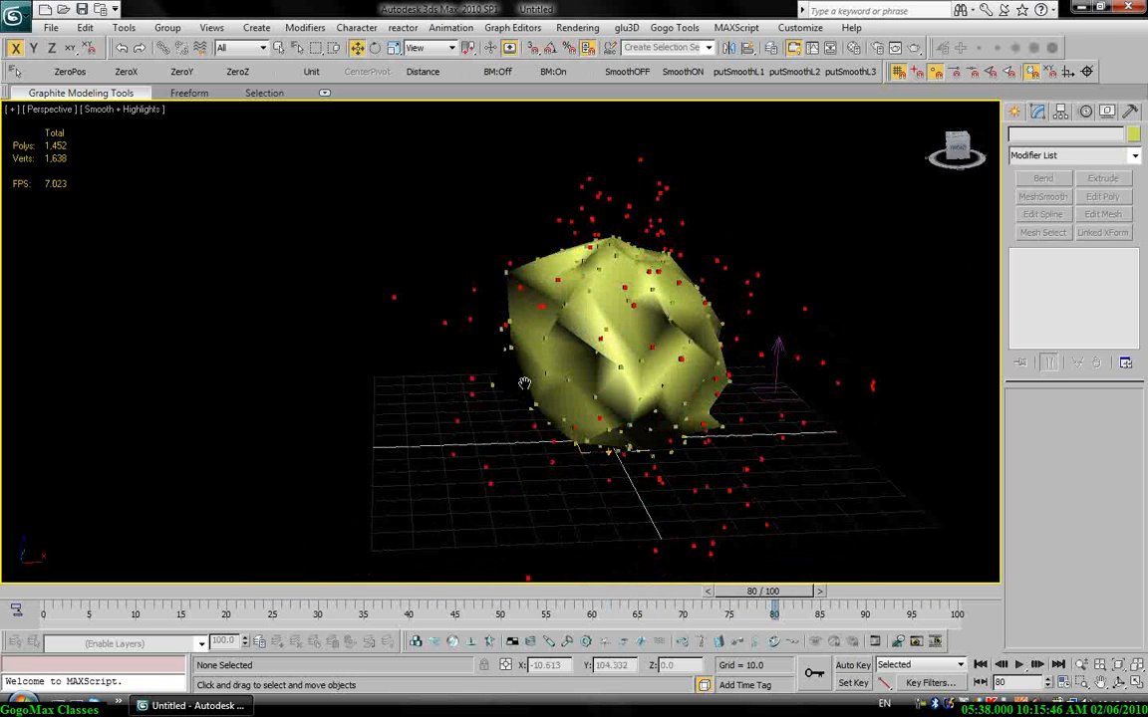
left_click_drag(525, 386, 489, 318)
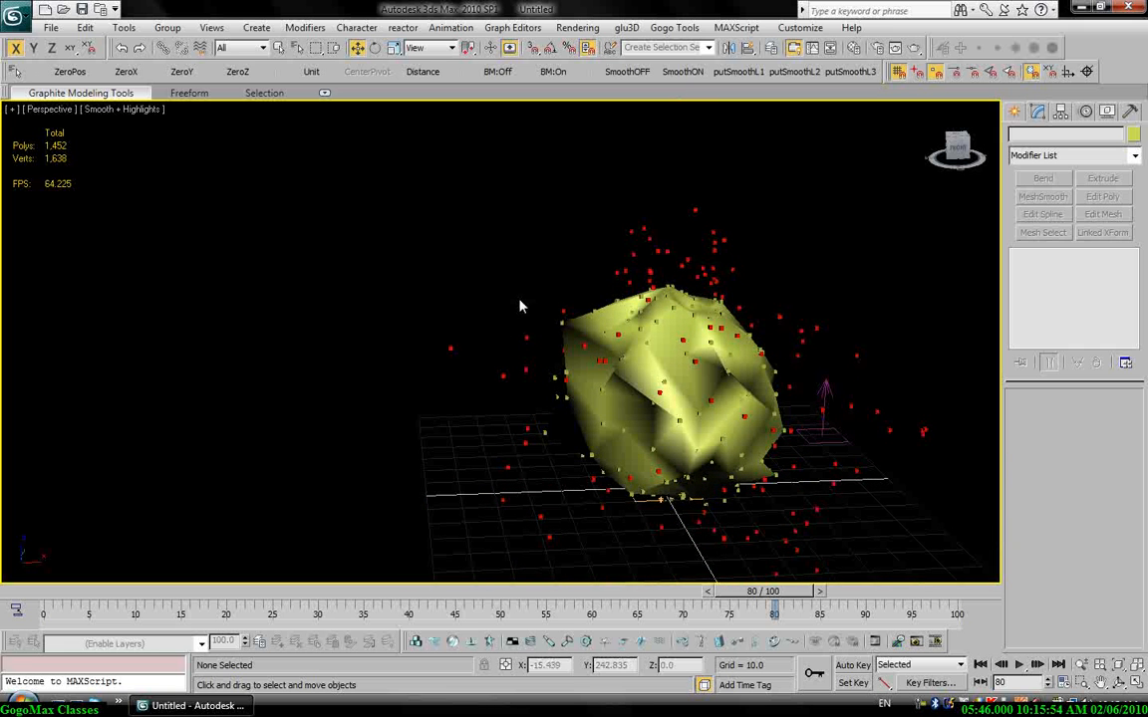
mouse_move(517, 316)
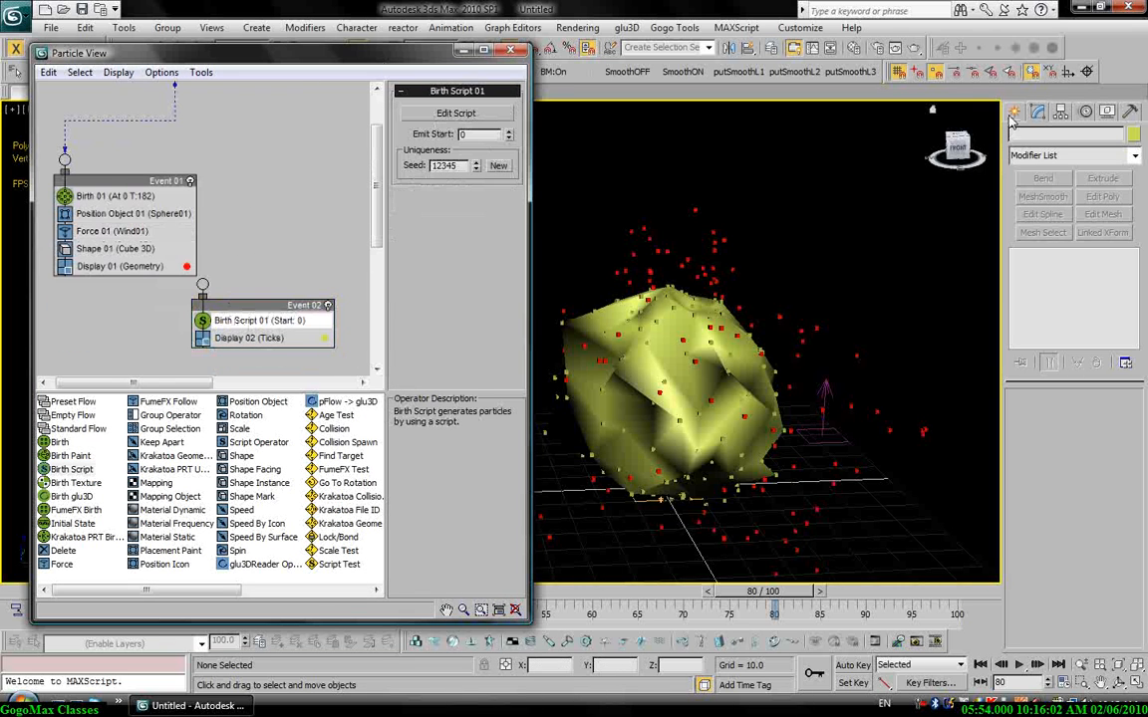
Step: Switch to the Create panel and close the Particle View window
left_click(1019, 112)
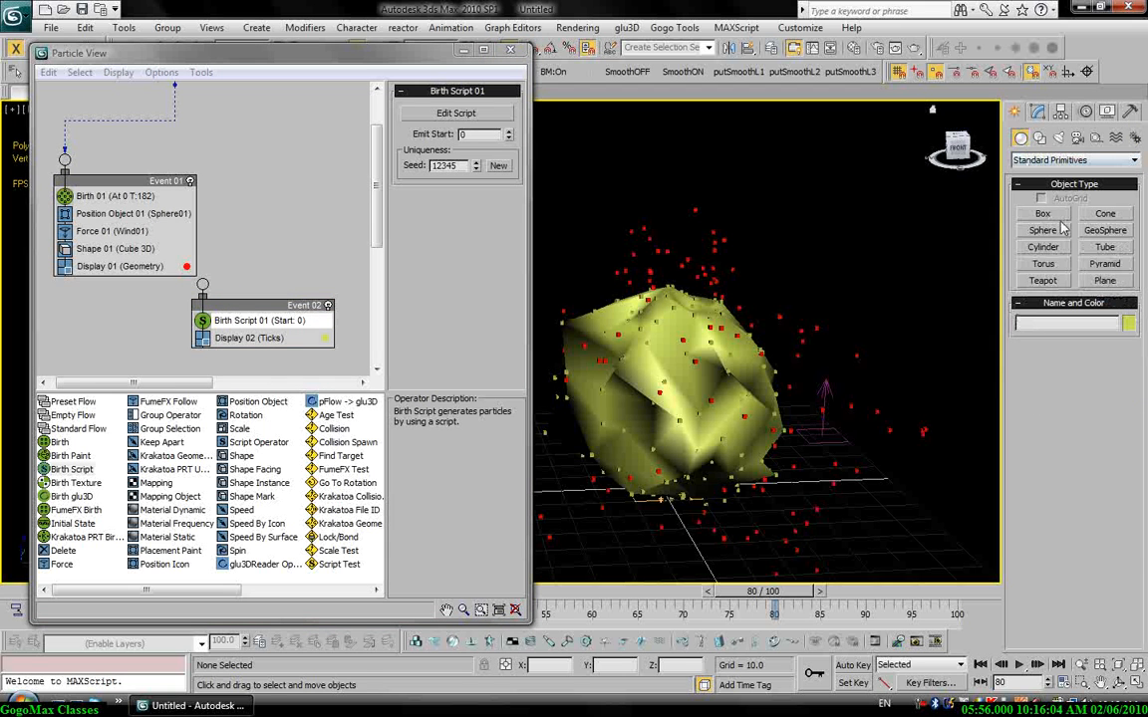
left_click(1042, 213)
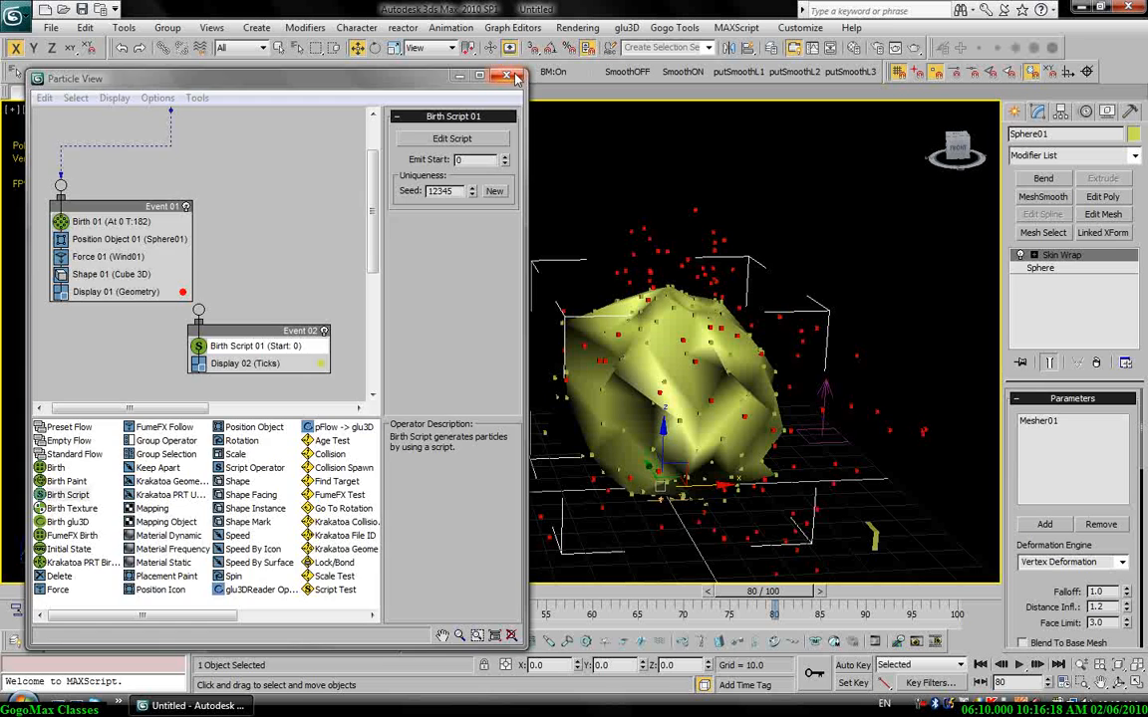
left_click(506, 77)
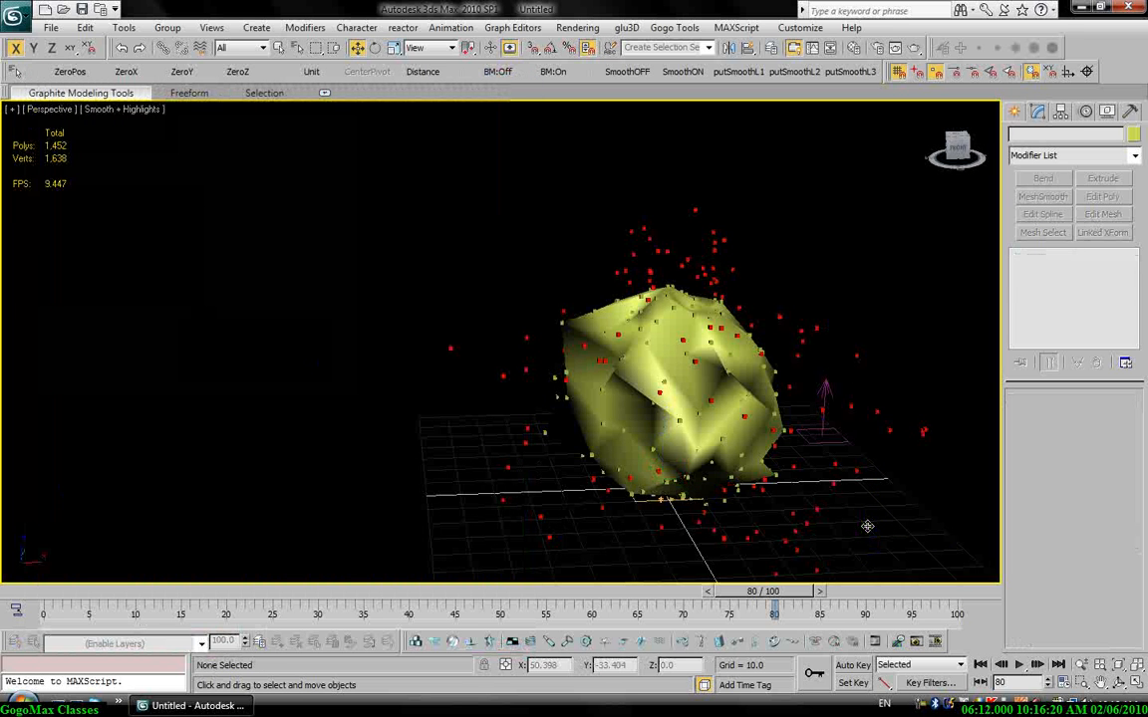